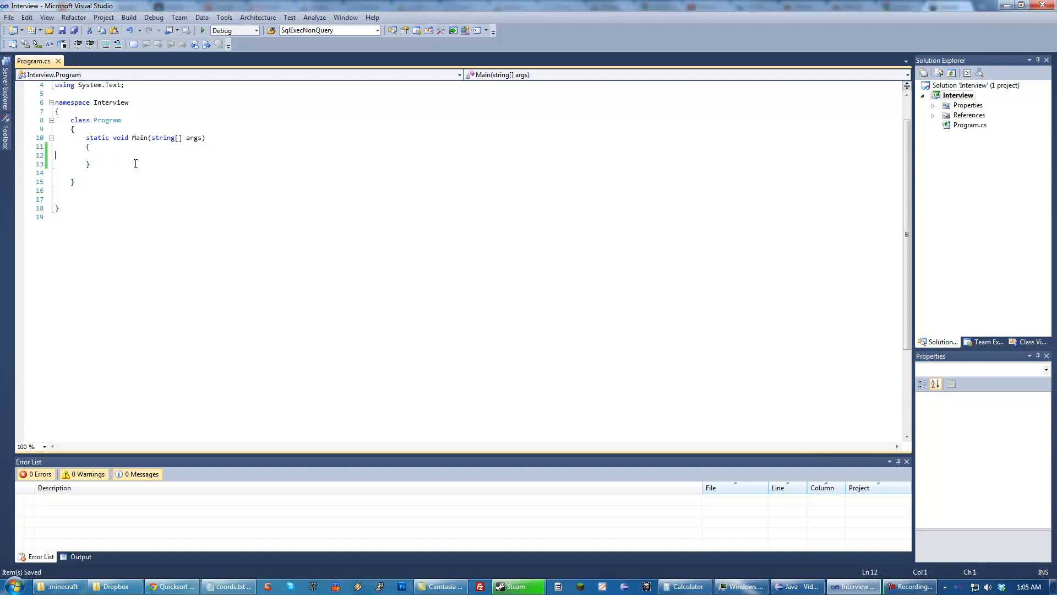
# Add the '//Reversing a string' comment inside the empty Main method
pyautogui.click(193, 155)
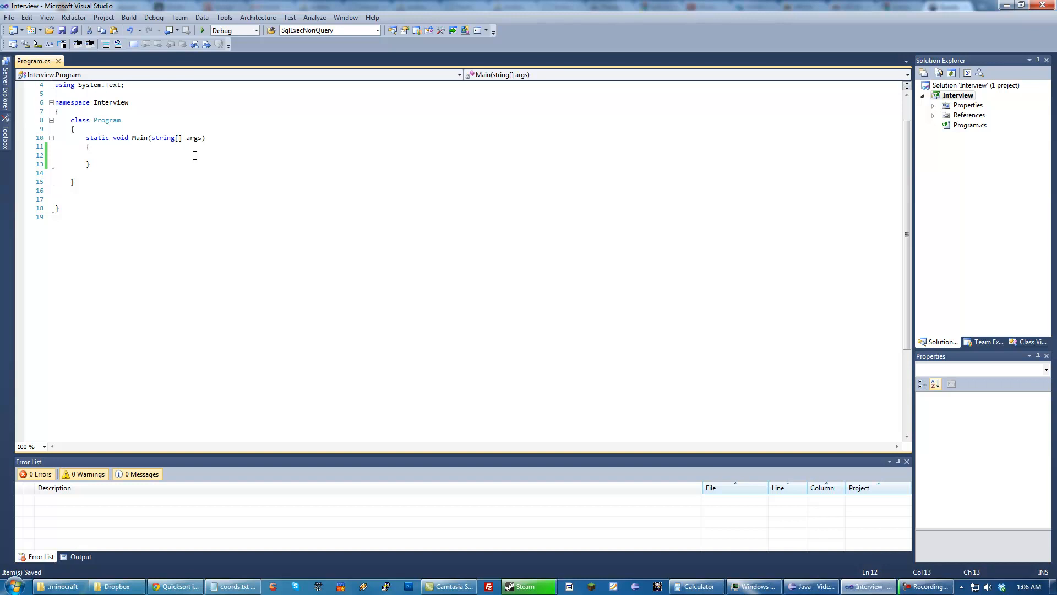
pyautogui.click(102, 155)
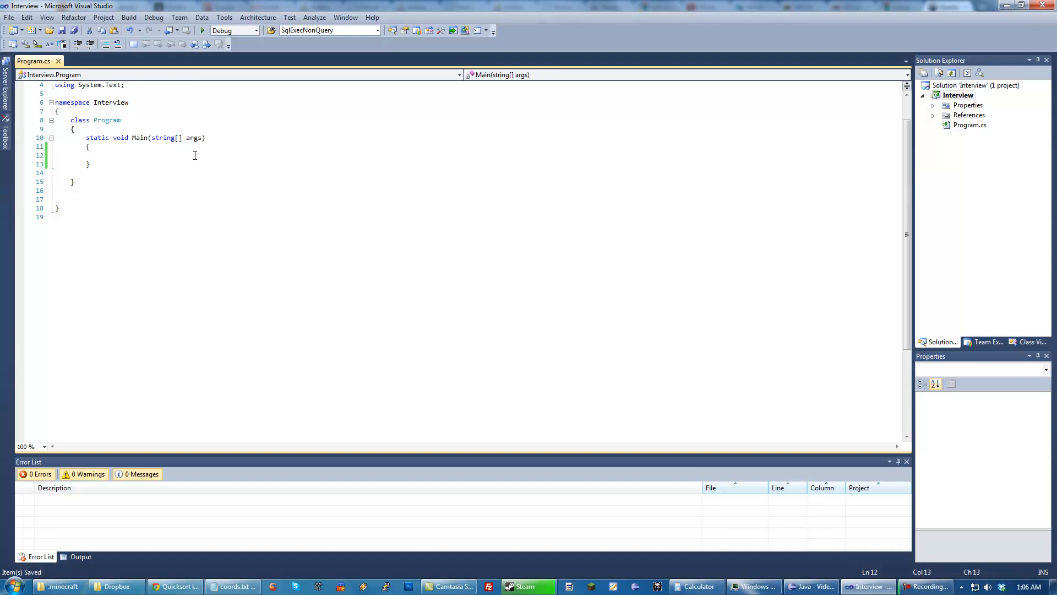
pyautogui.write('//Reversing a string')
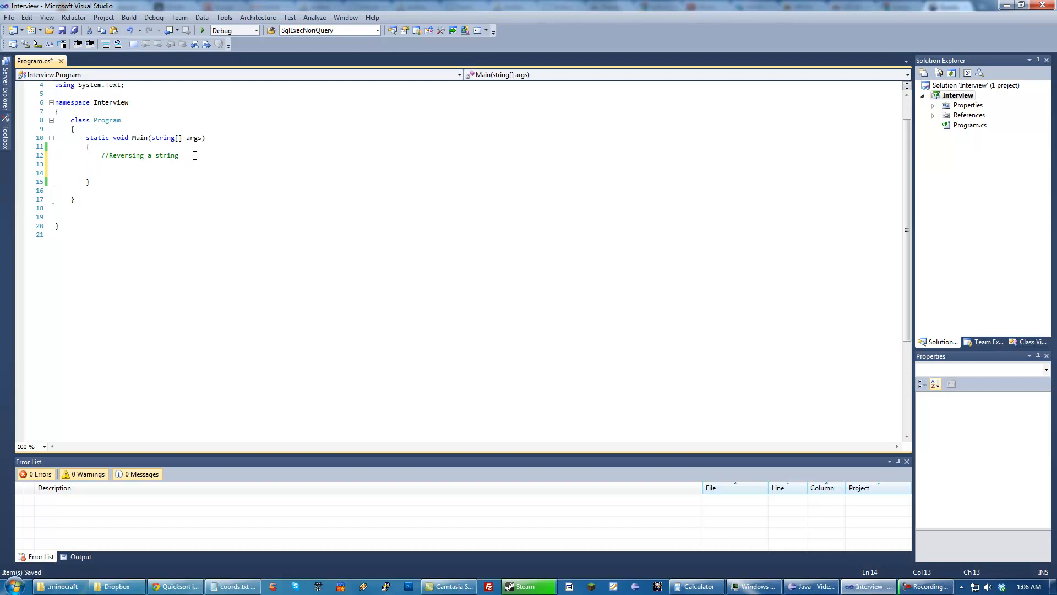
# Declare an empty private static string reverse(string str) method below Main
pyautogui.click(101, 172)
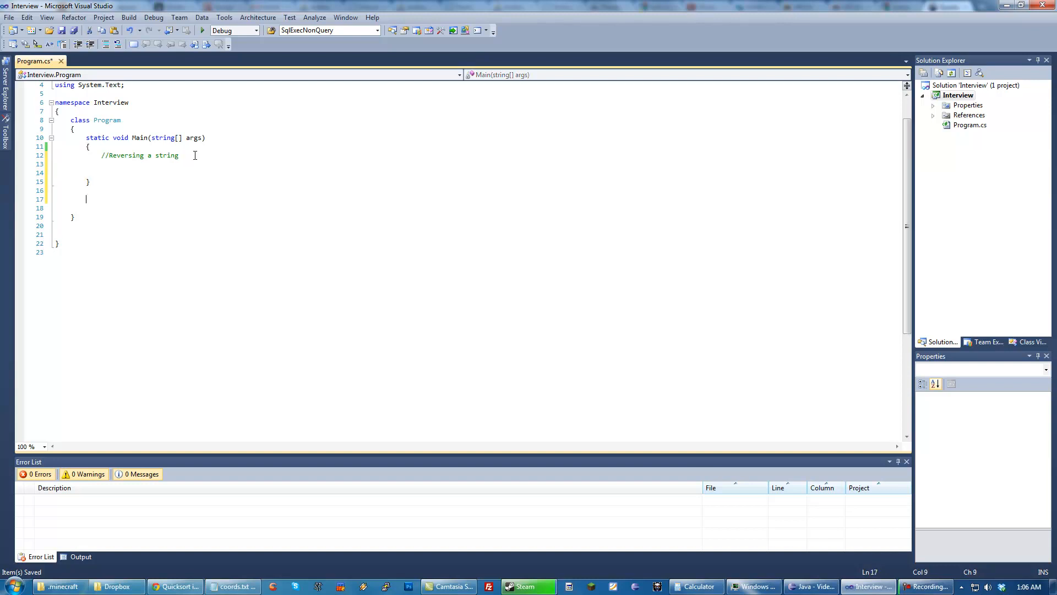
pyautogui.write('private')
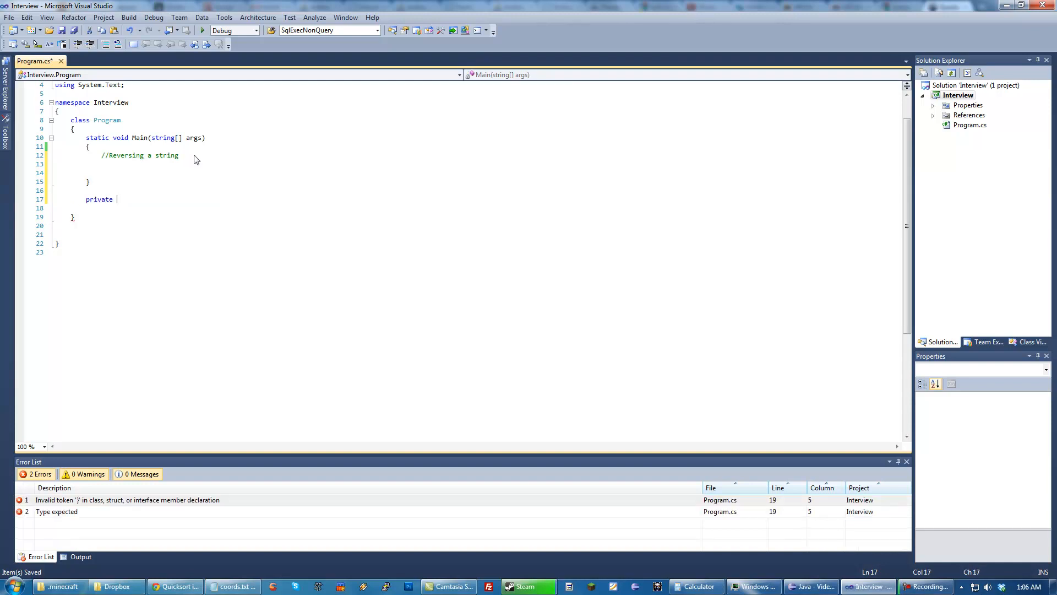
pyautogui.write('static')
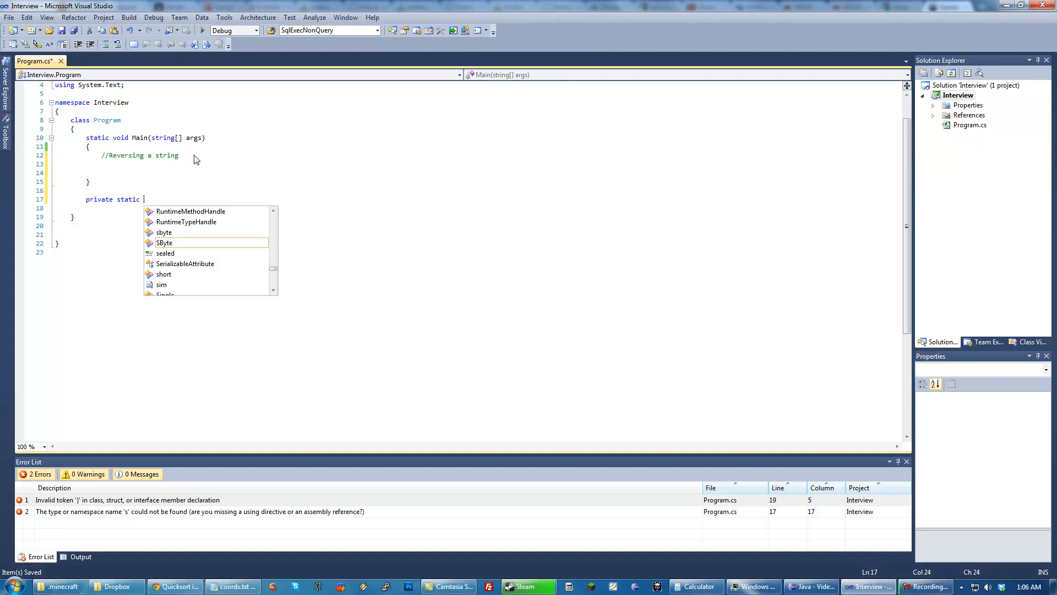
pyautogui.write('string reverse(')
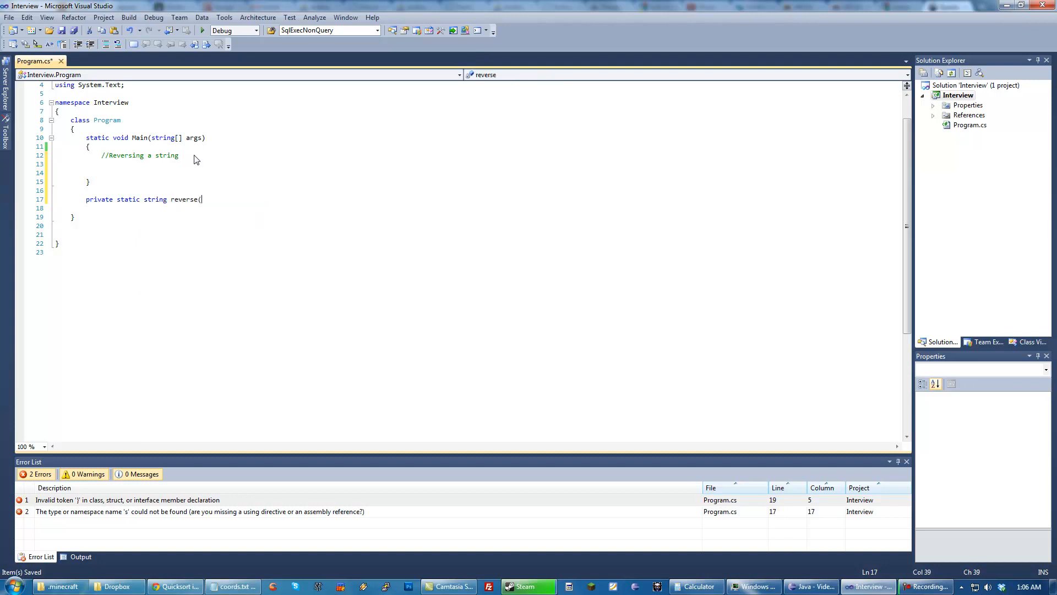
pyautogui.write('string str)')
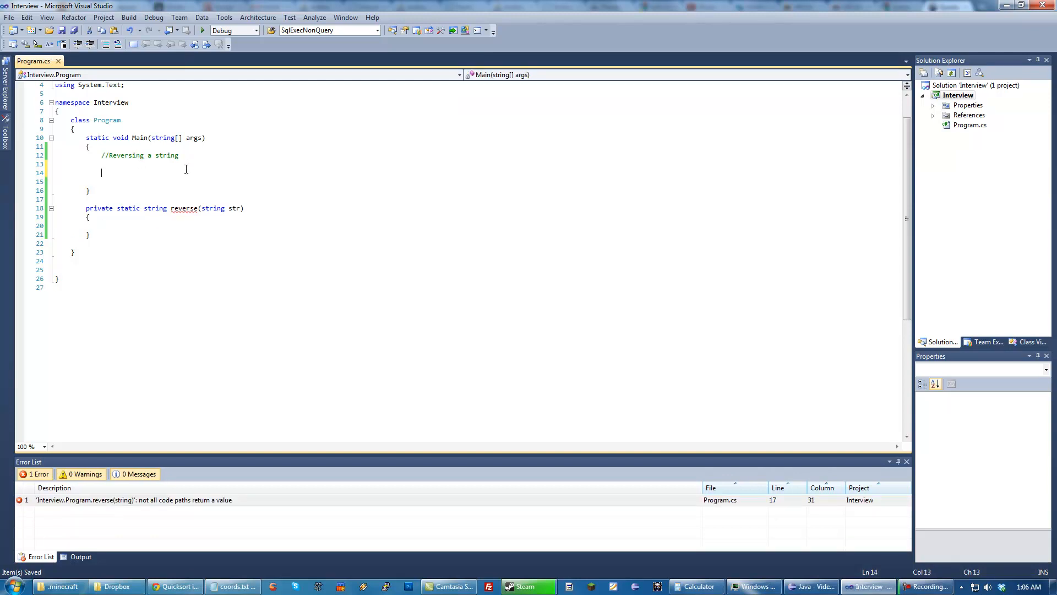
# Declare string str = "QuackWare is Awesome!" in Main
pyautogui.write('s')
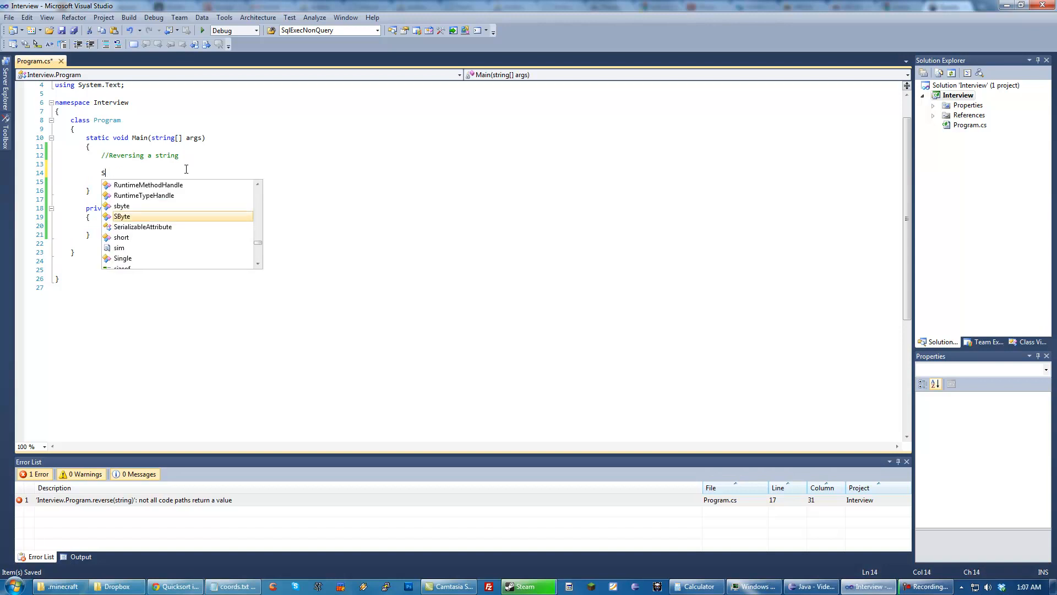
pyautogui.write('tring str')
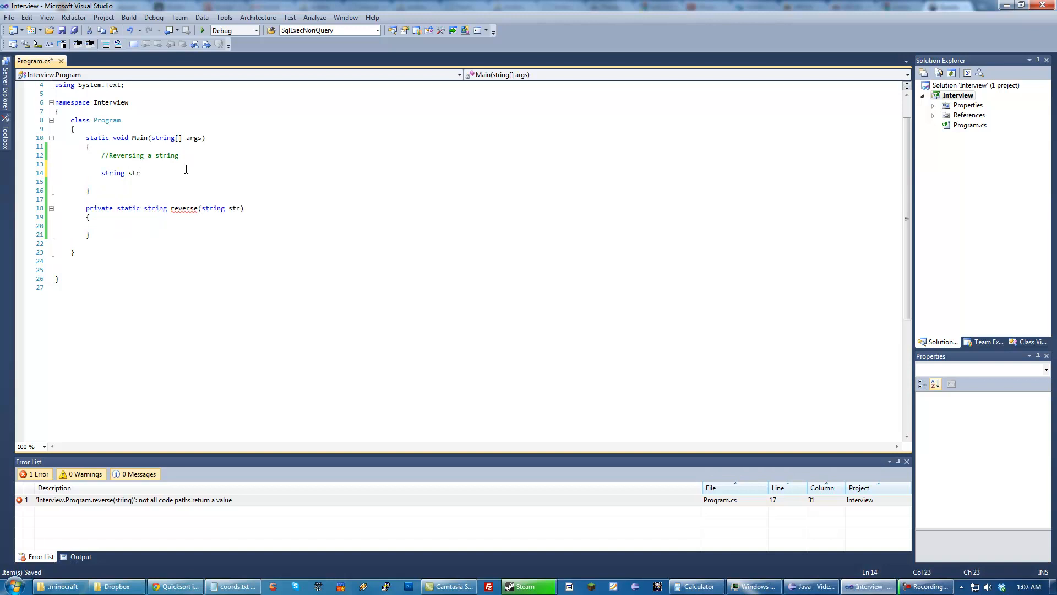
pyautogui.write('= "Quack')
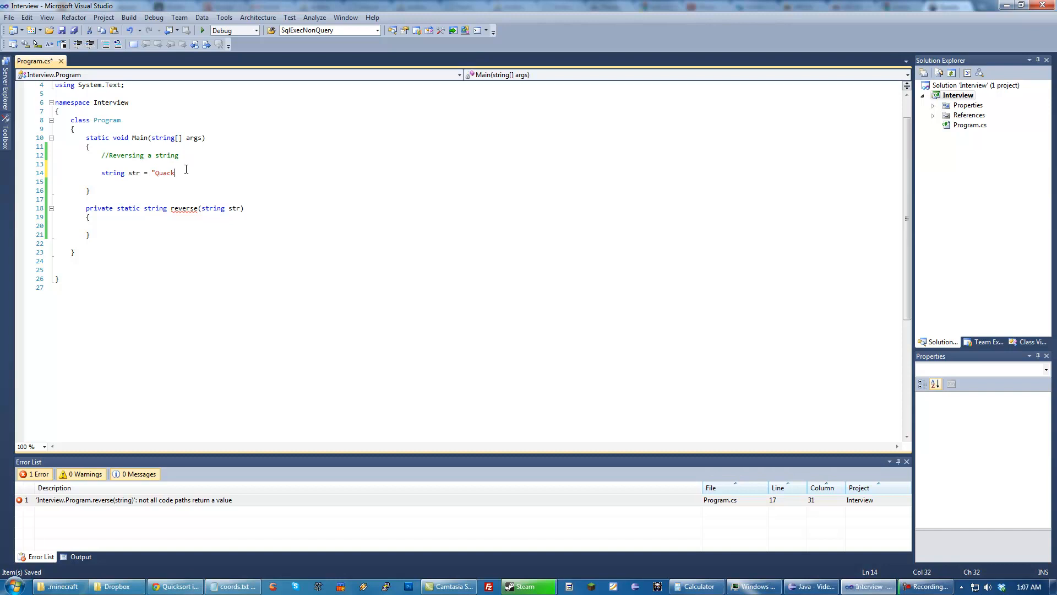
pyautogui.write('Ware is Awesome!";')
pyautogui.write('str.')
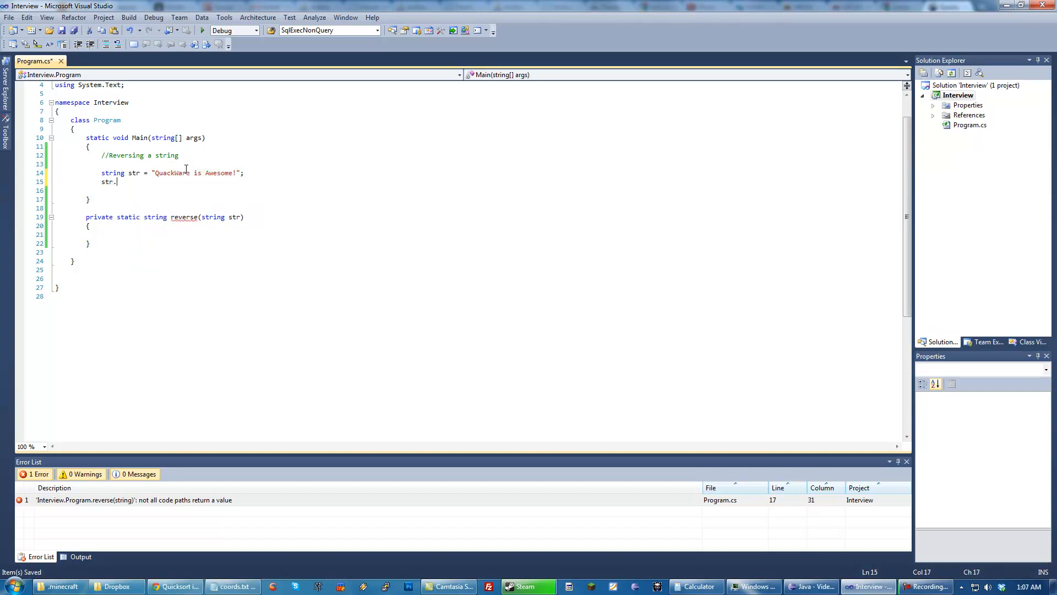
pyautogui.write('rev')
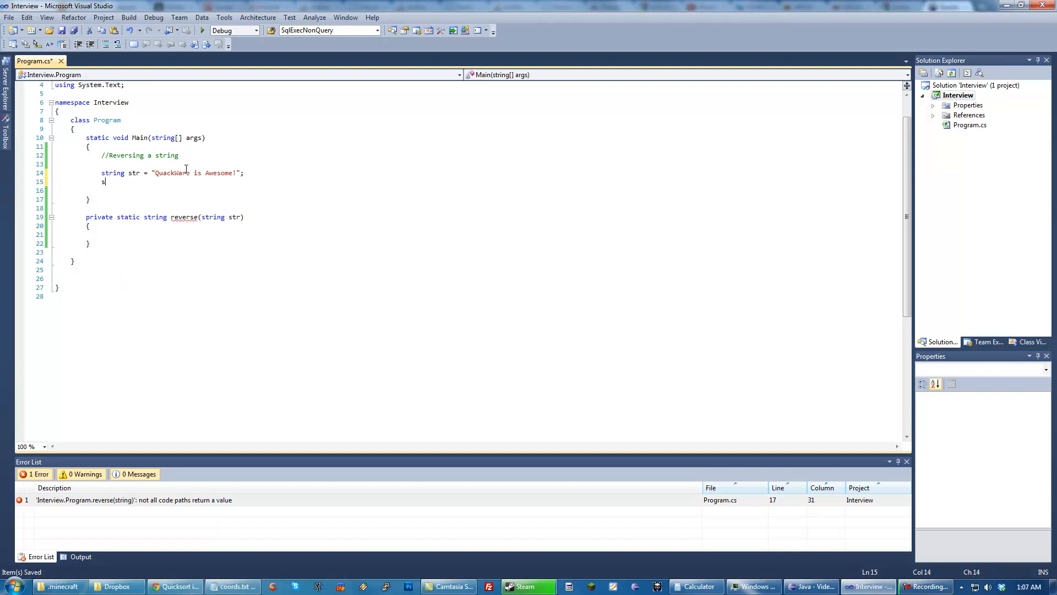
pyautogui.press('Backspace')
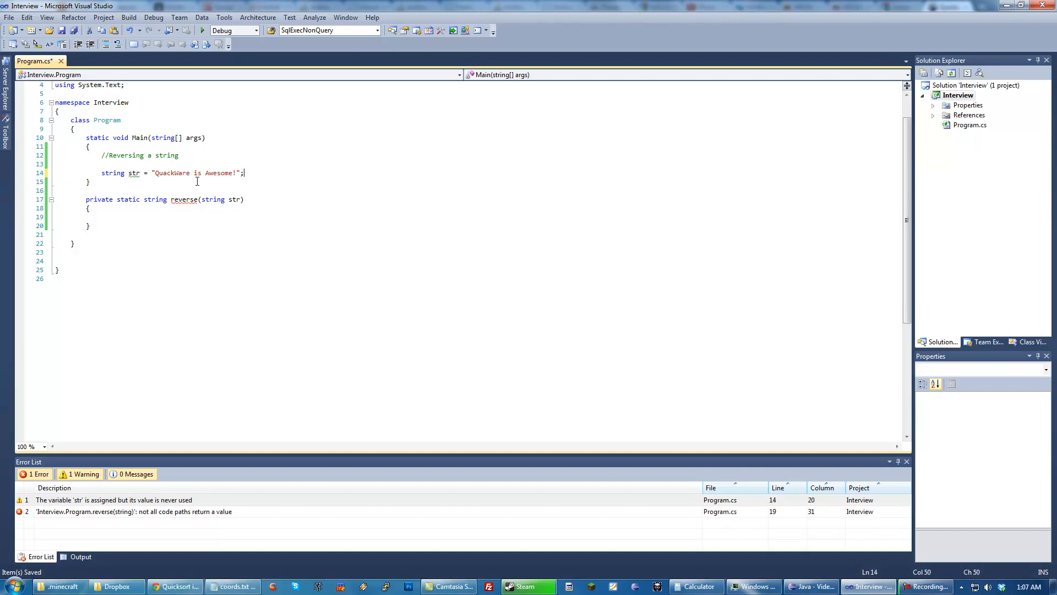
# Add Console.WriteLine(reverse(str)); followed by Console.ReadLine(); in Main
pyautogui.write('c')
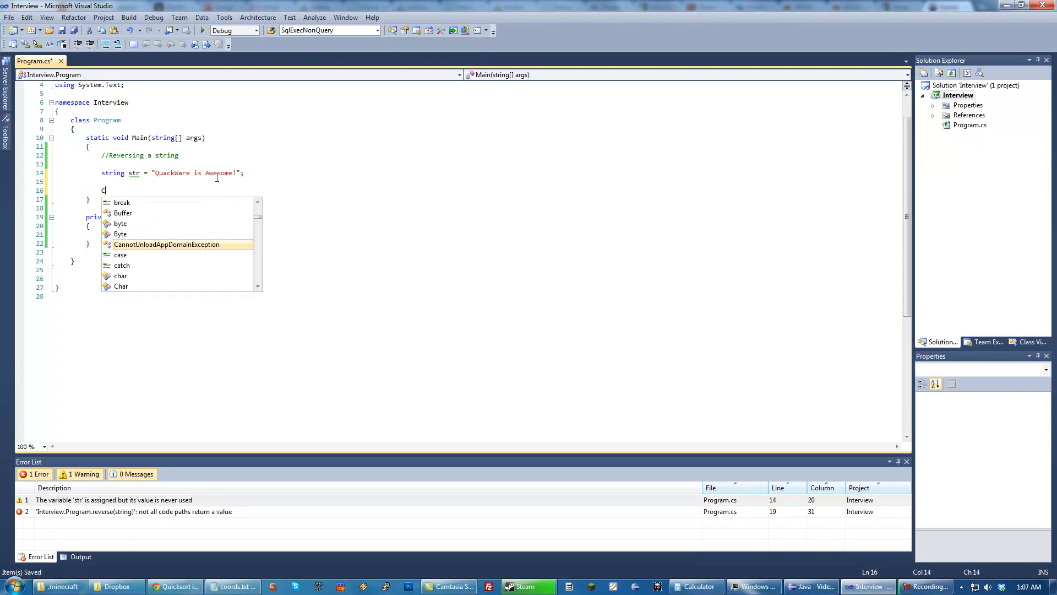
pyautogui.write('onsole.ReadLine')
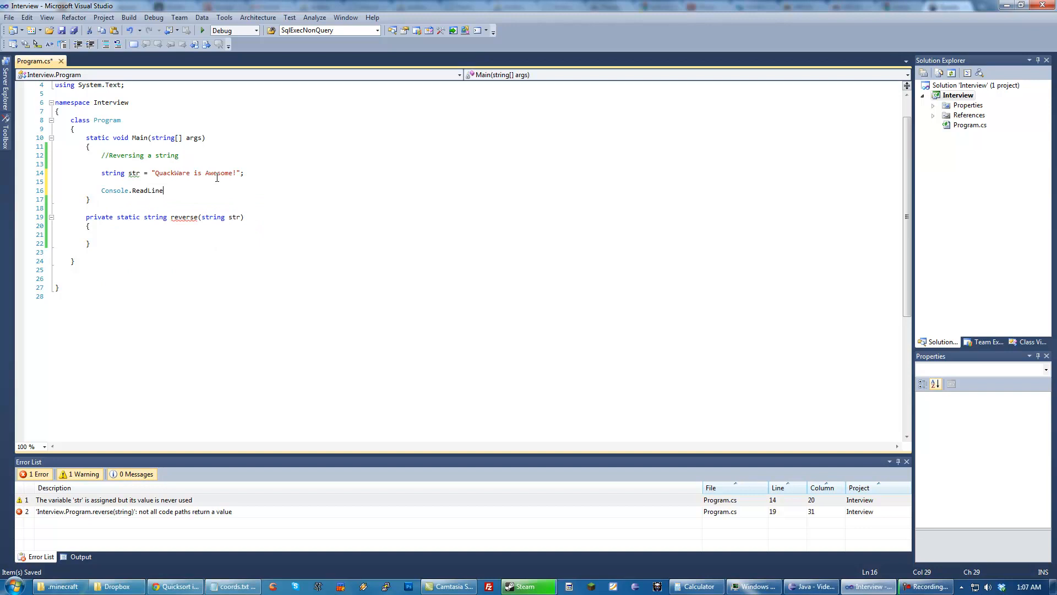
pyautogui.write('Consolew')
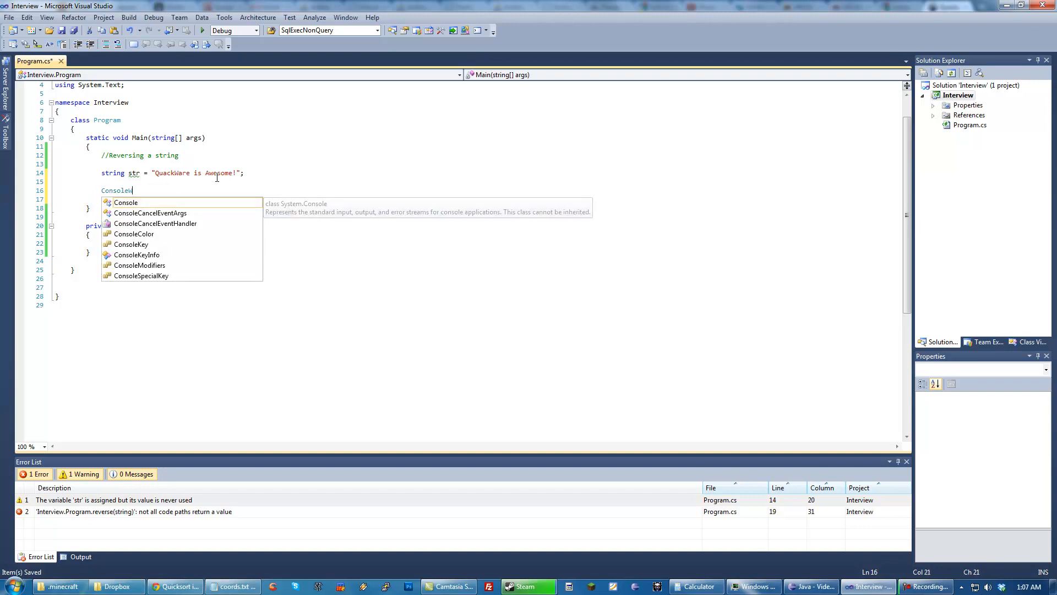
pyautogui.write('.WriteLinerever')
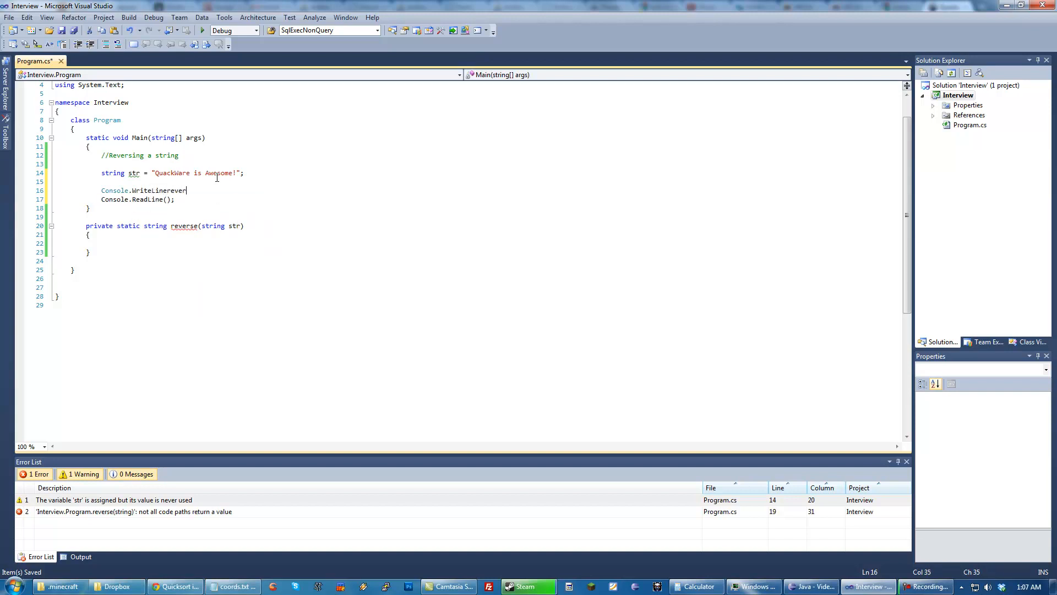
pyautogui.write('(reverse')
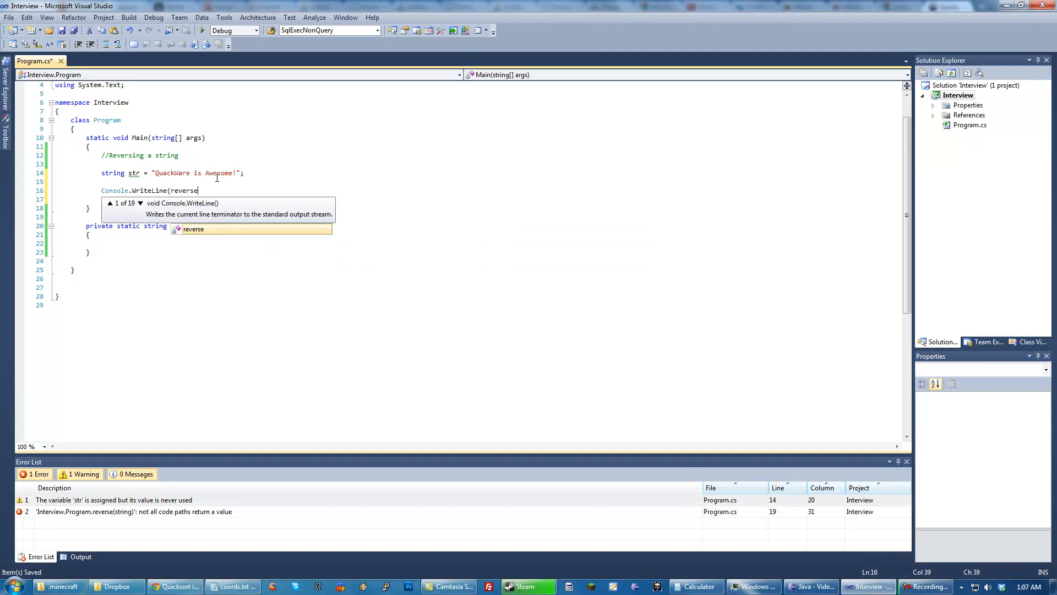
pyautogui.write('(str));')
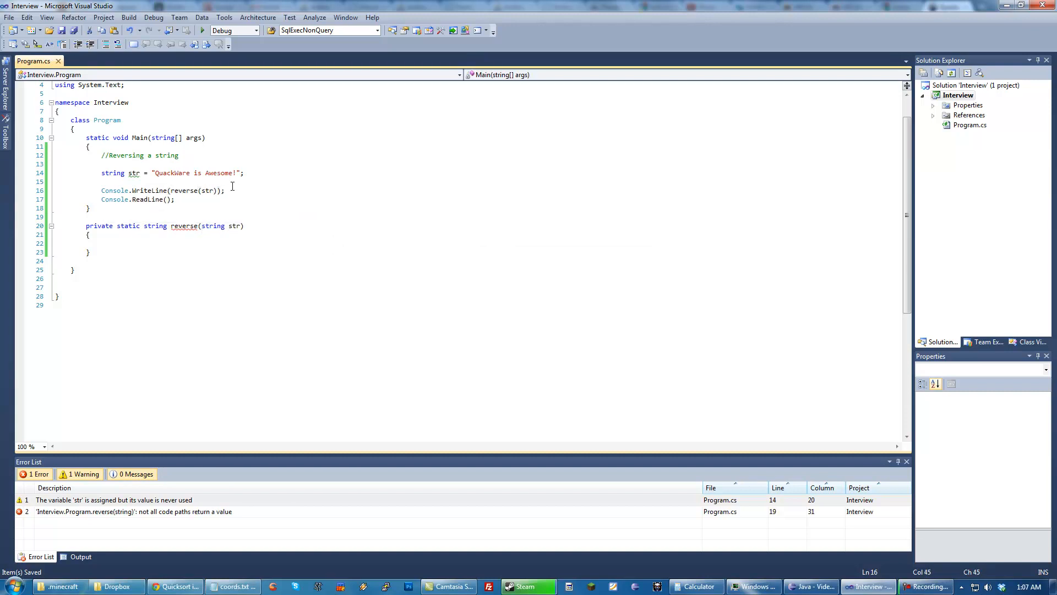
# Declare char[] chars = str.ToCharArray(); as the first line of reverse
pyautogui.click(101, 243)
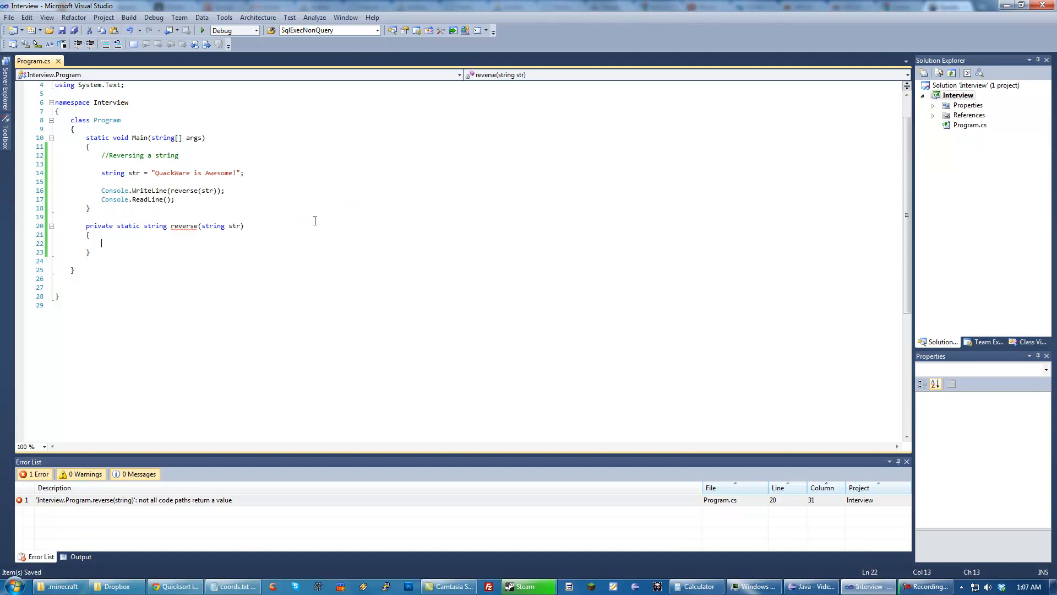
pyautogui.moveTo(209, 217)
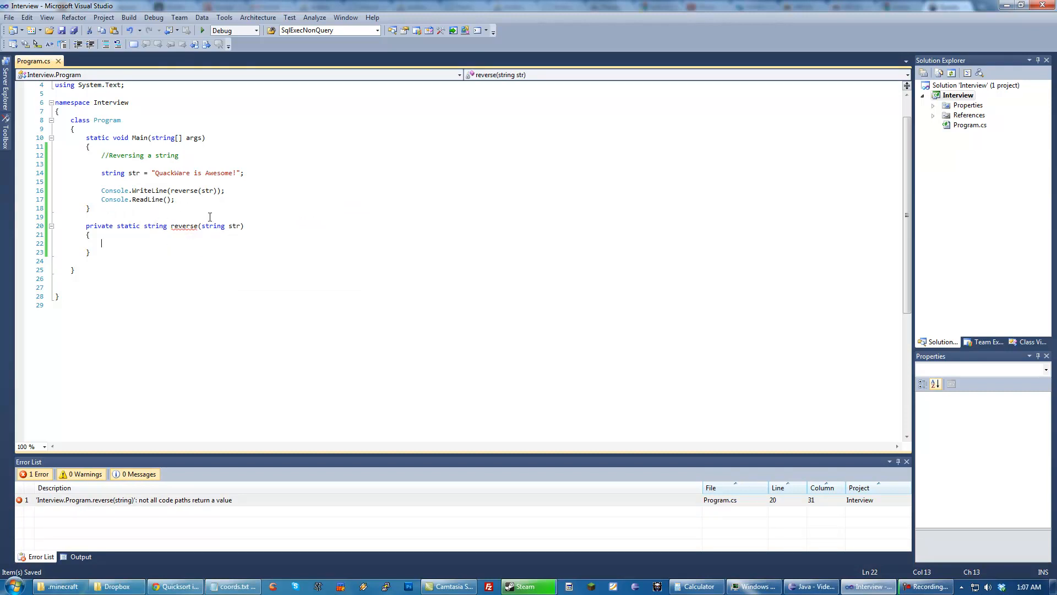
pyautogui.moveTo(220, 244)
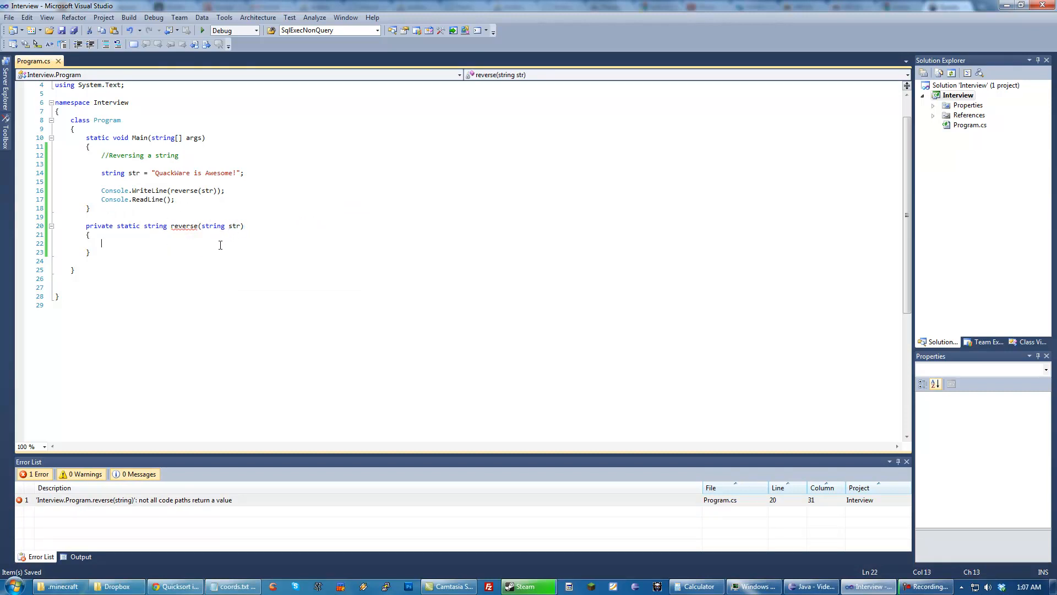
pyautogui.press('Enter')
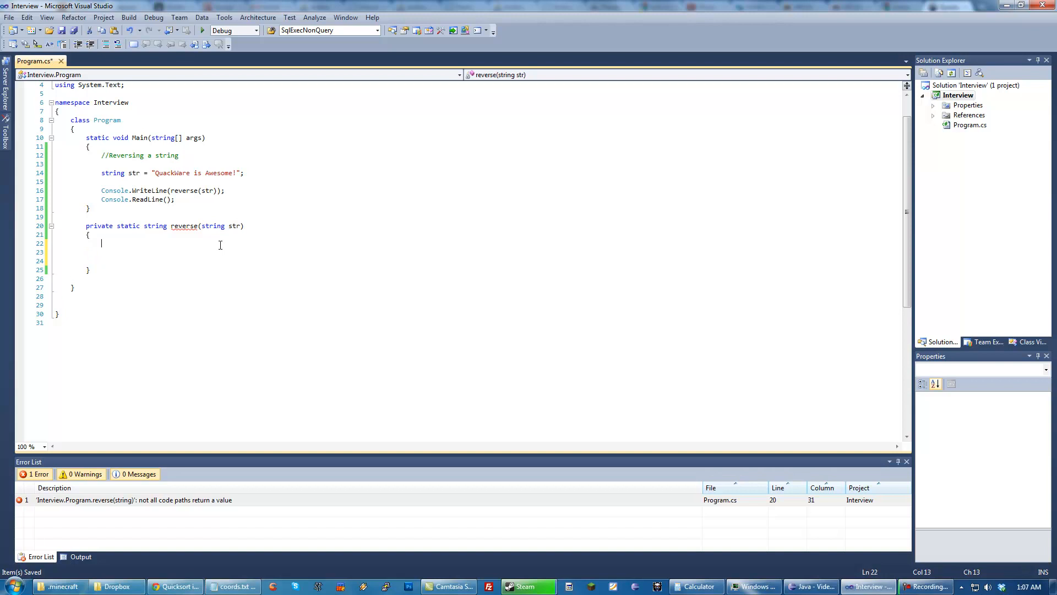
pyautogui.click(228, 173)
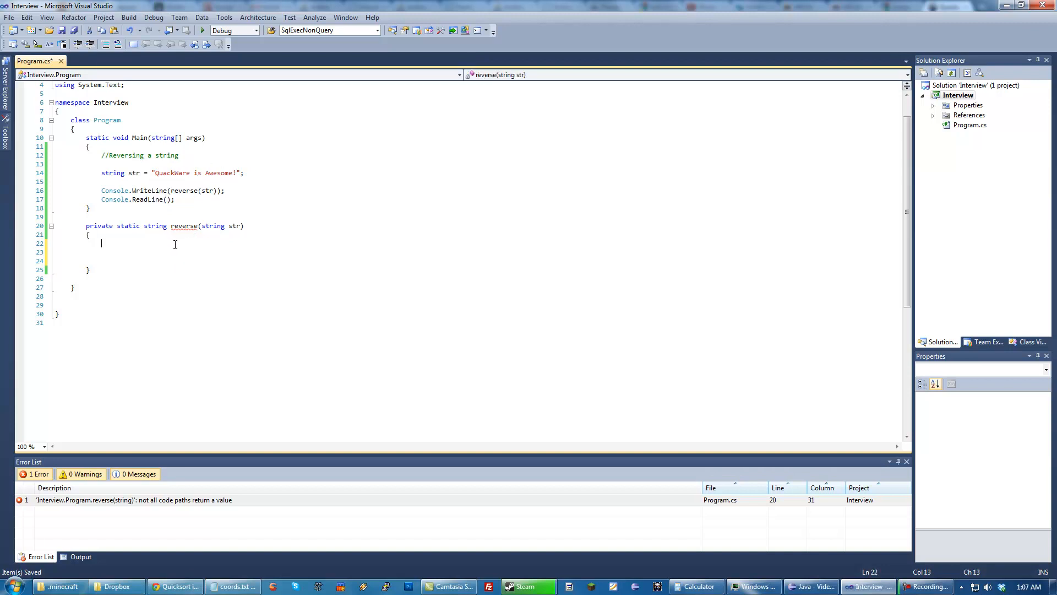
pyautogui.write('char[] chars = str.ToCharArray();')
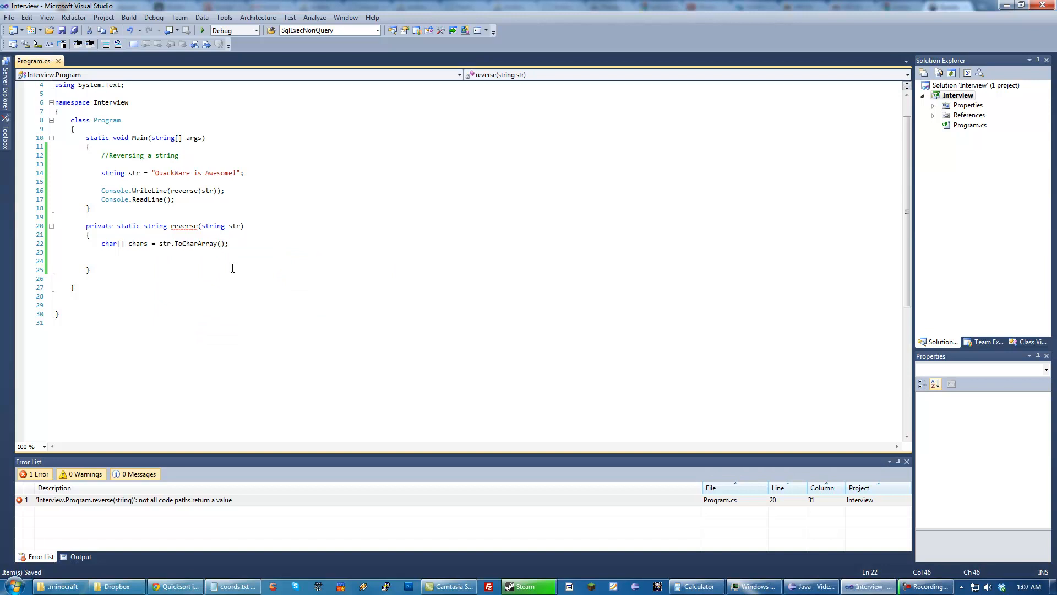
pyautogui.click(226, 243)
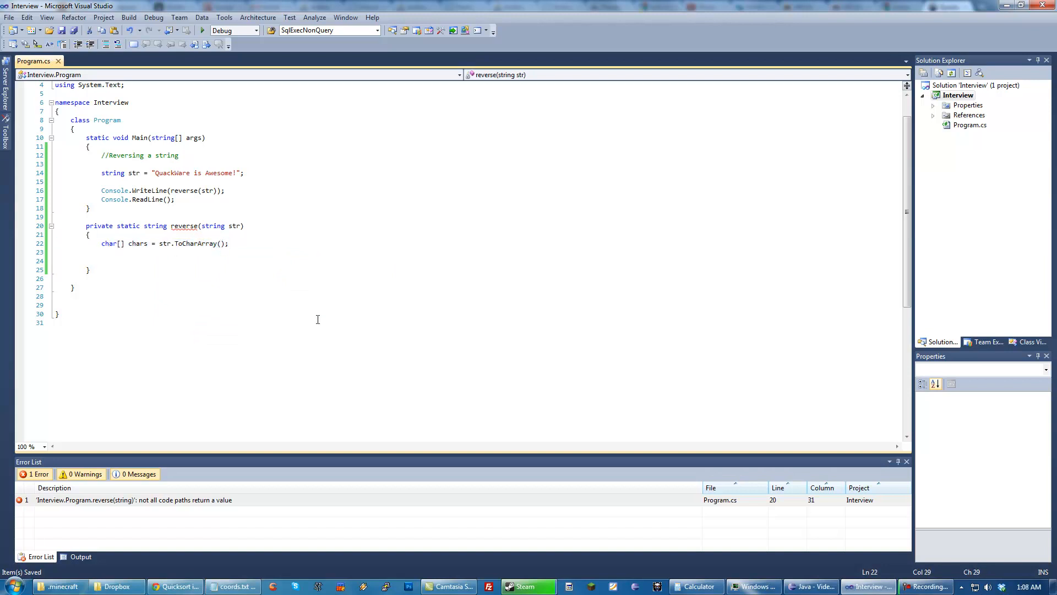
pyautogui.click(229, 244)
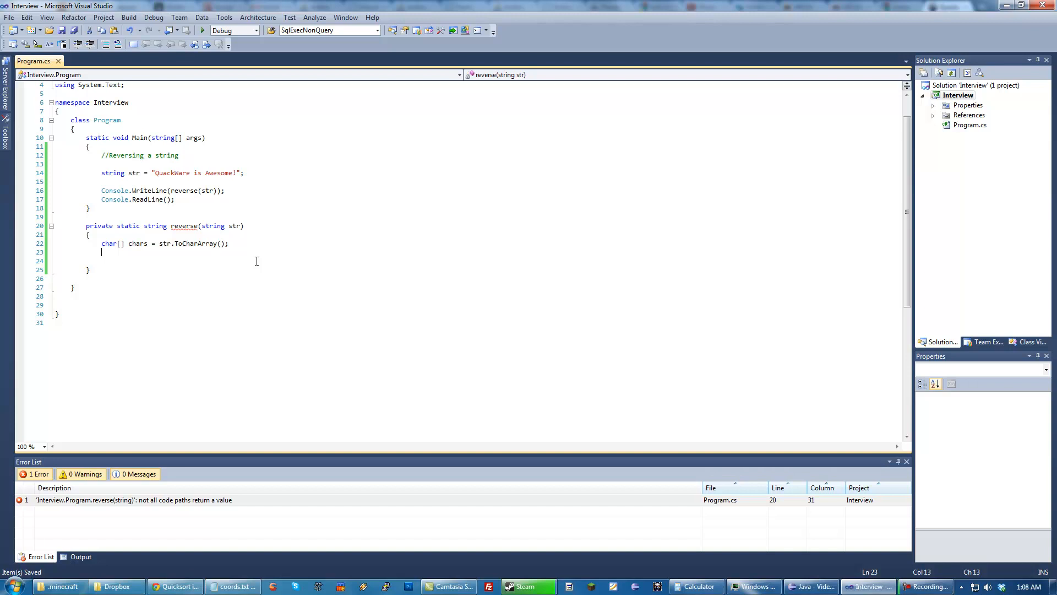
pyautogui.press('enter')
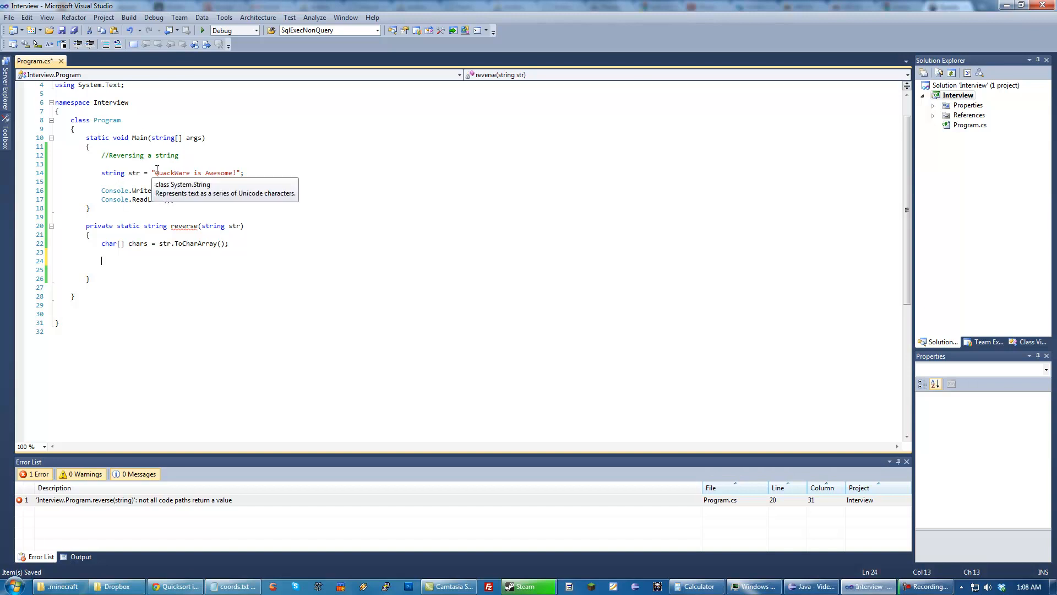
# Add int j = chars.Length - 1; below the character array line
pyautogui.click(226, 173)
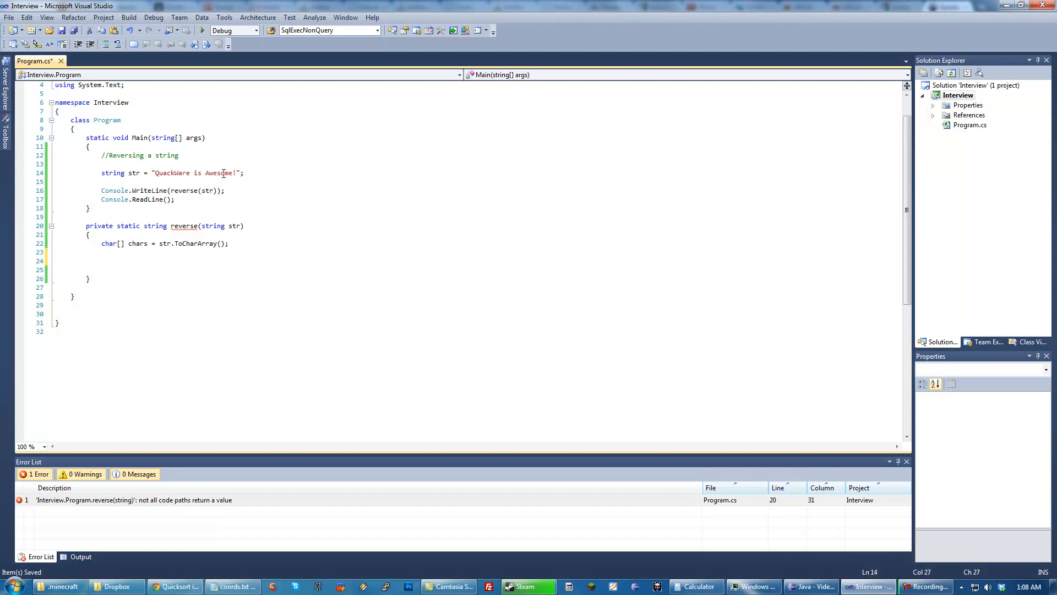
pyautogui.click(162, 242)
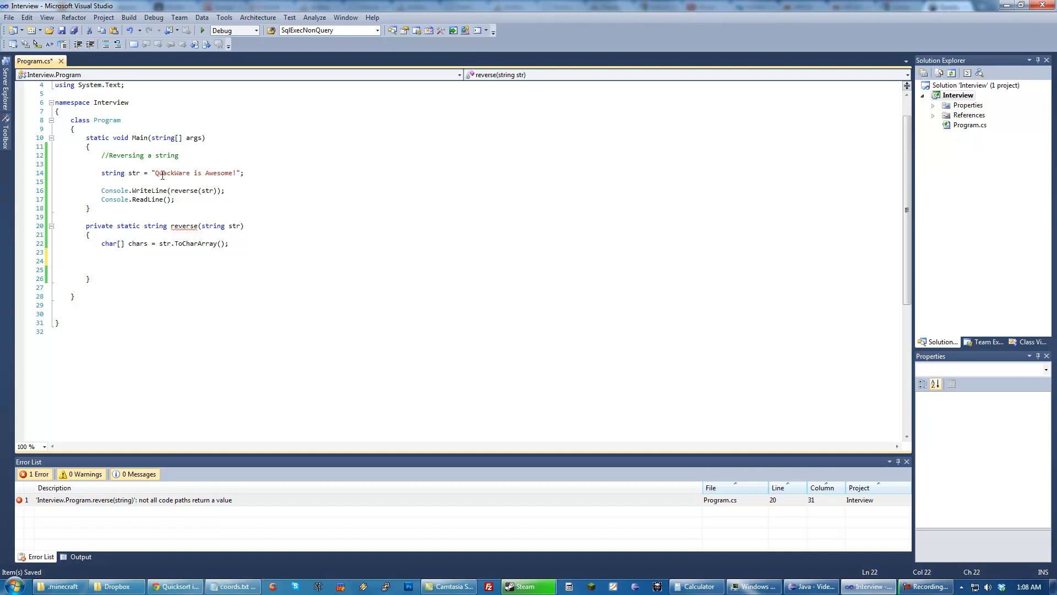
pyautogui.click(102, 260)
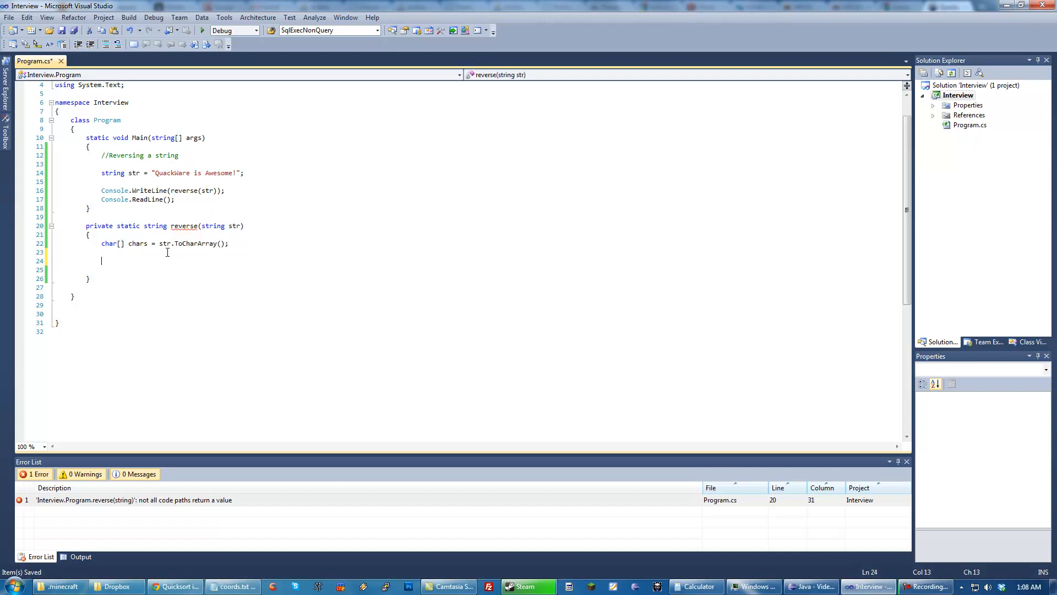
pyautogui.write('int j')
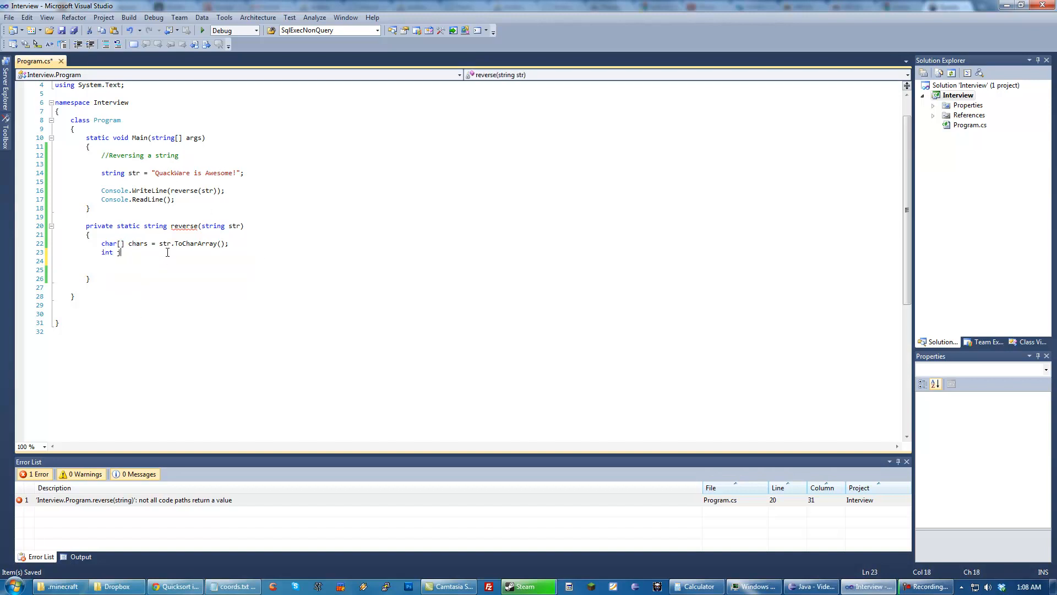
pyautogui.write('= chars.')
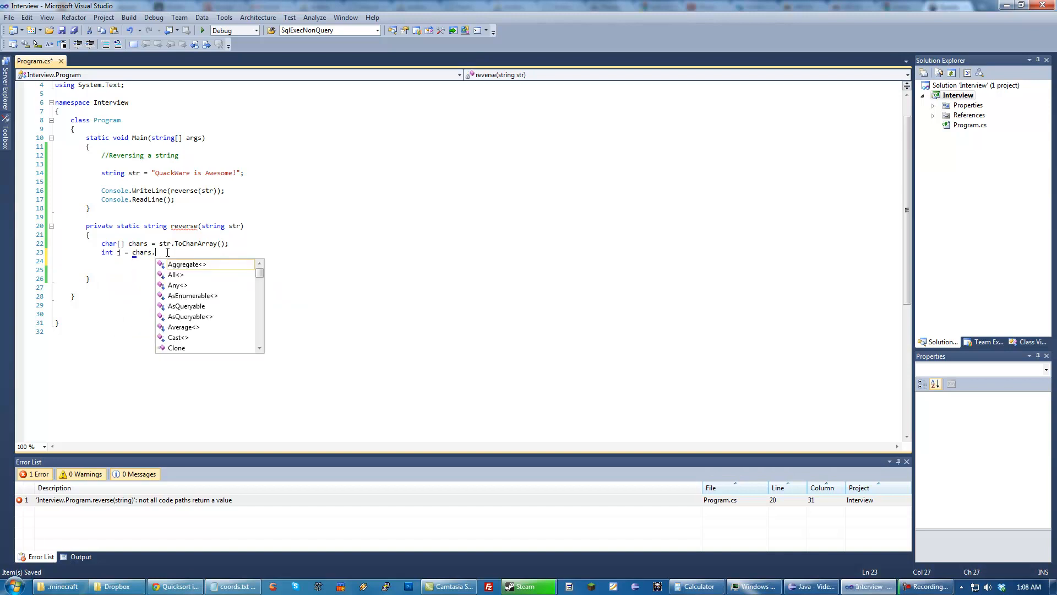
pyautogui.write('Length -')
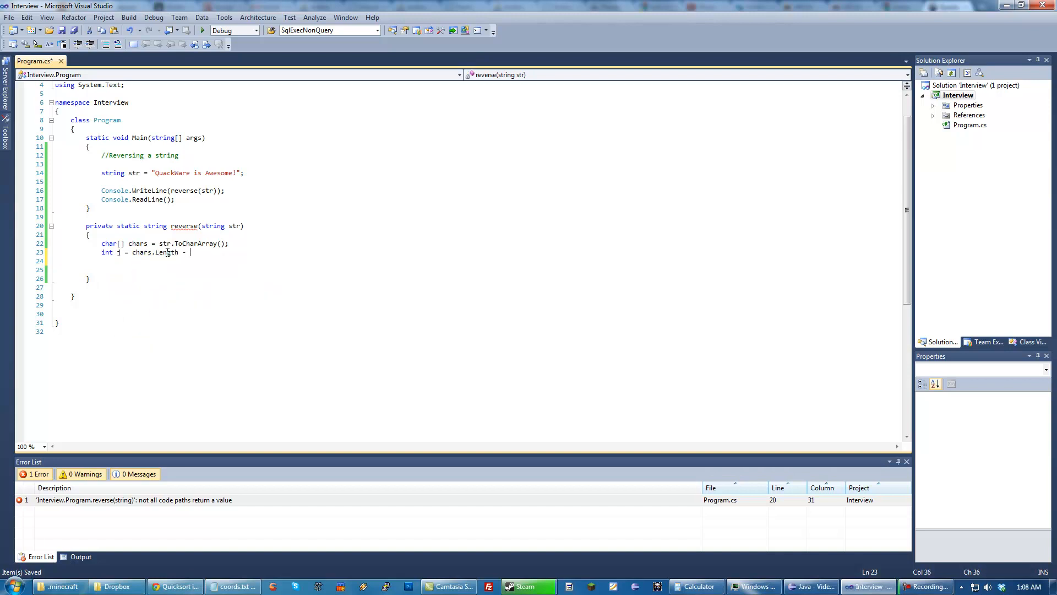
pyautogui.write('1;')
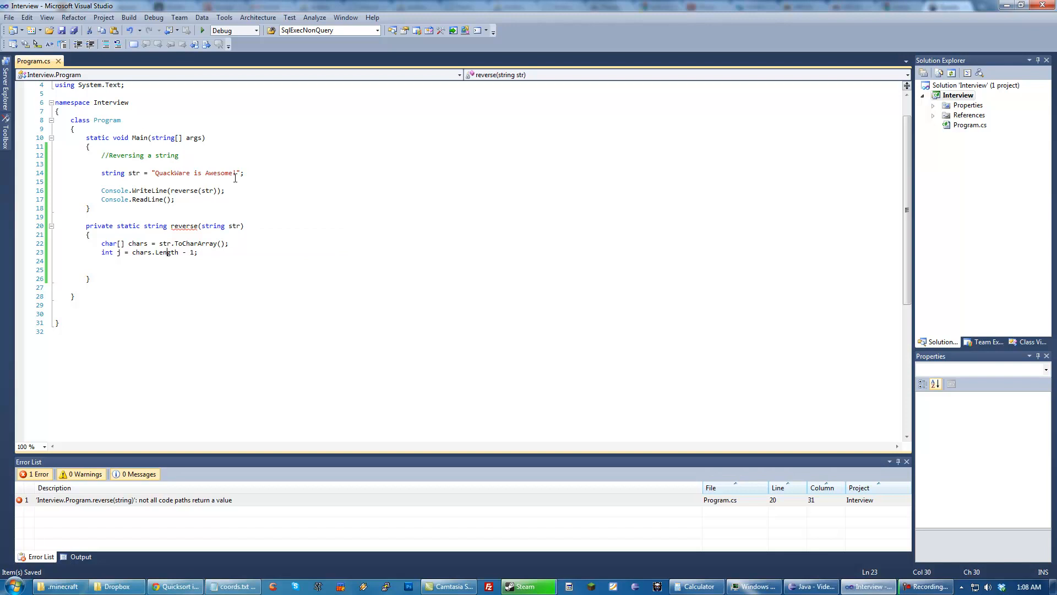
pyautogui.click(234, 173)
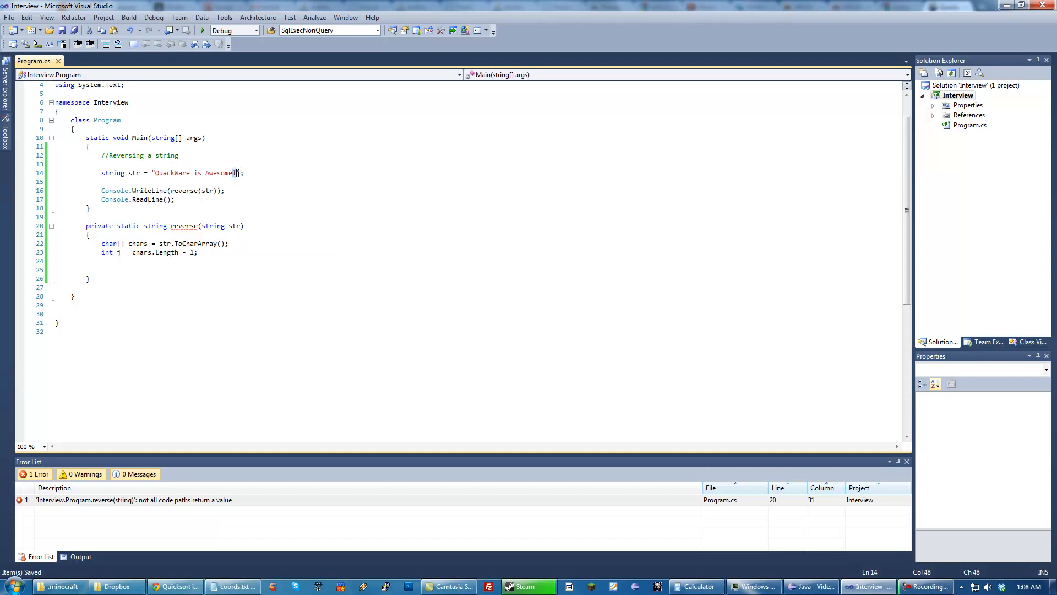
pyautogui.click(198, 252)
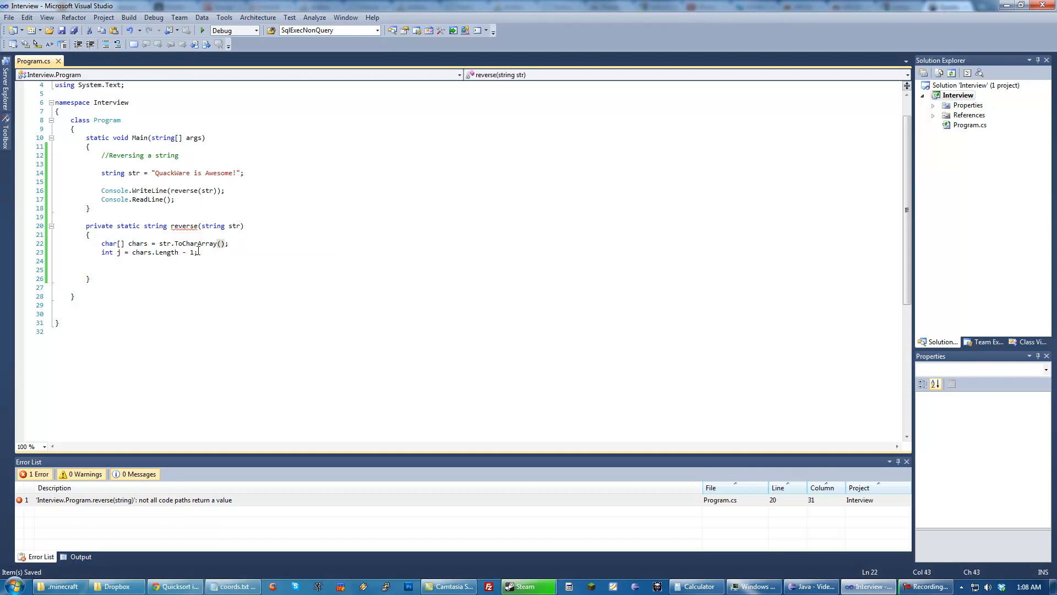
# Write the loop header for (int i = 0; i < chars.Length / 2; i++) in reverse
pyautogui.write('for(')
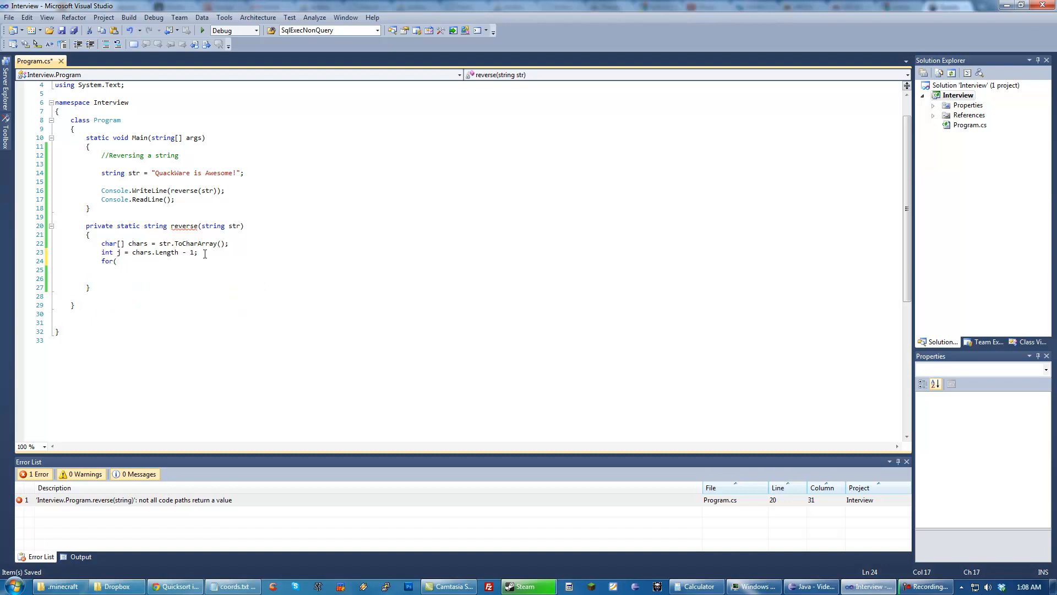
pyautogui.write('int i = 0;i<')
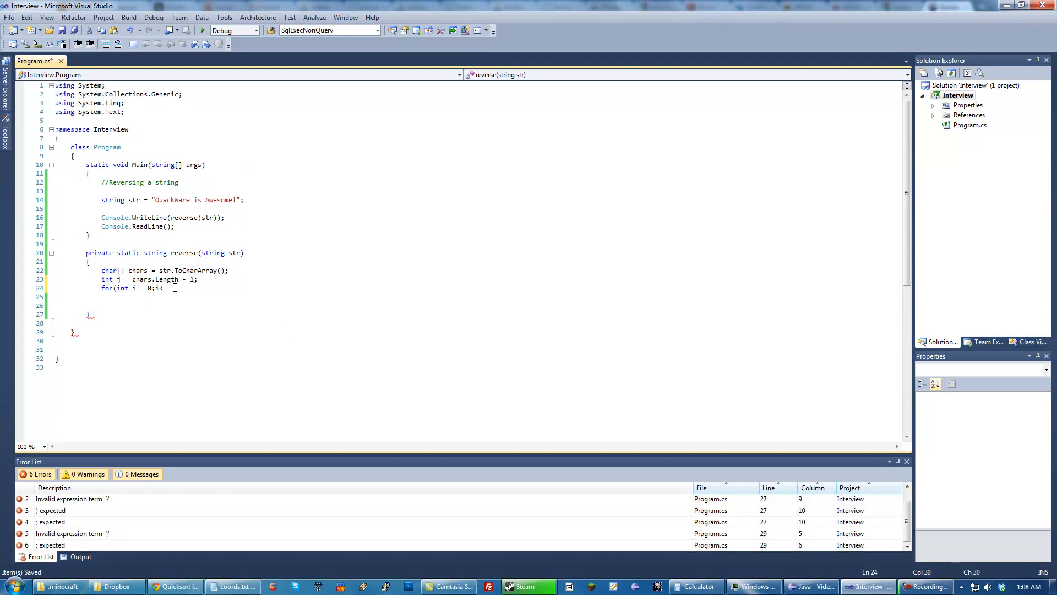
pyautogui.write('chars.Length')
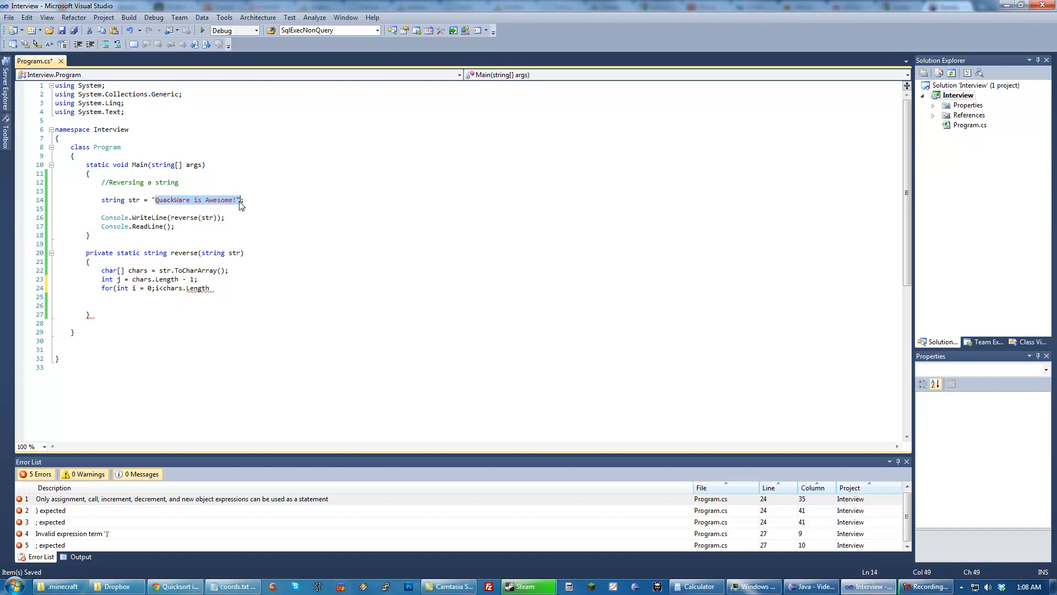
pyautogui.click(196, 199)
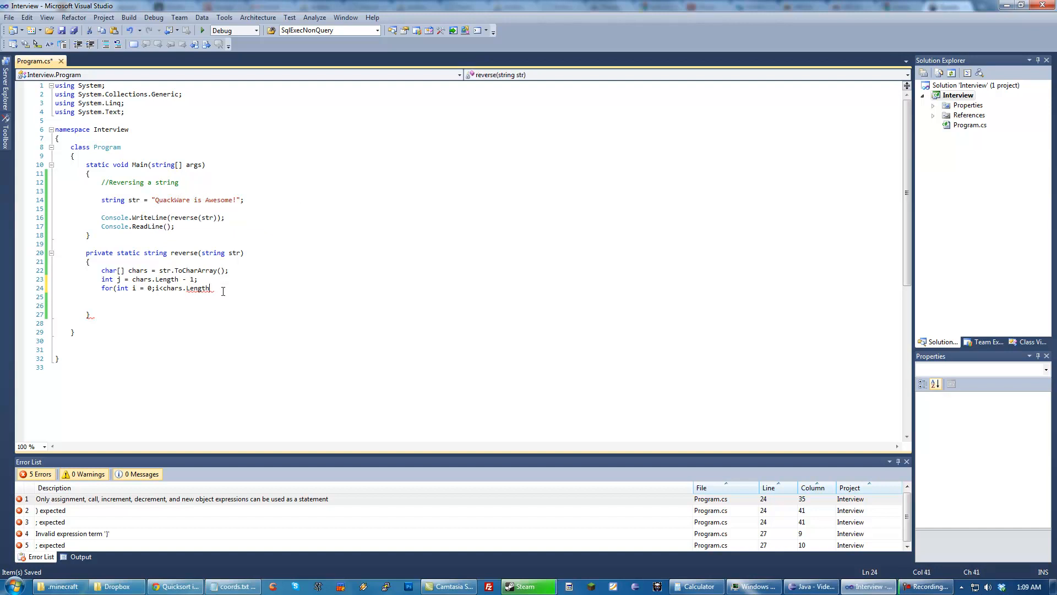
pyautogui.write('/ 2; i++)')
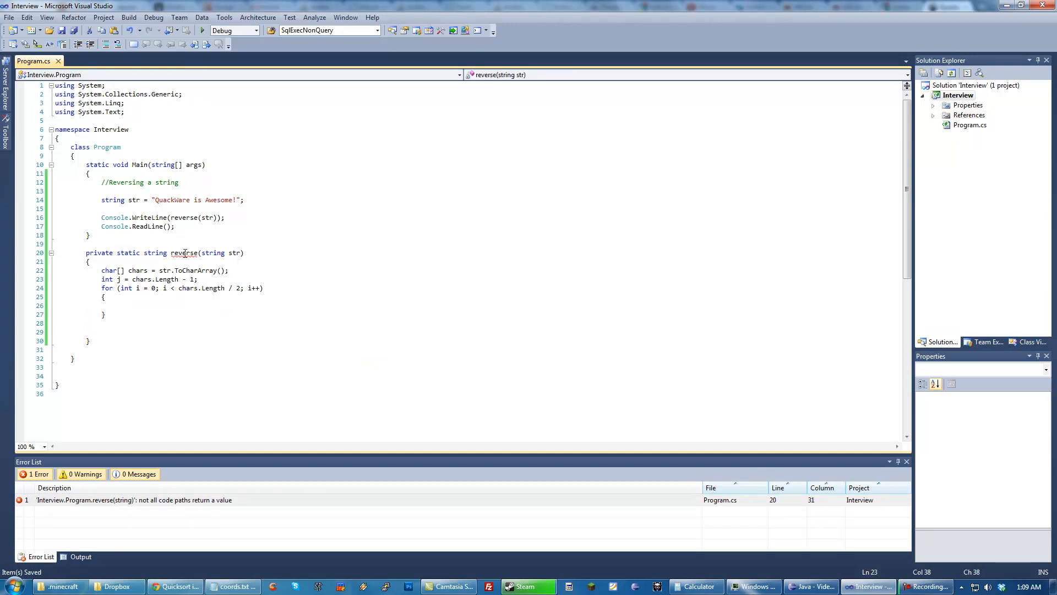
# Put j--; inside the loop body with a blank line above it
pyautogui.click(196, 200)
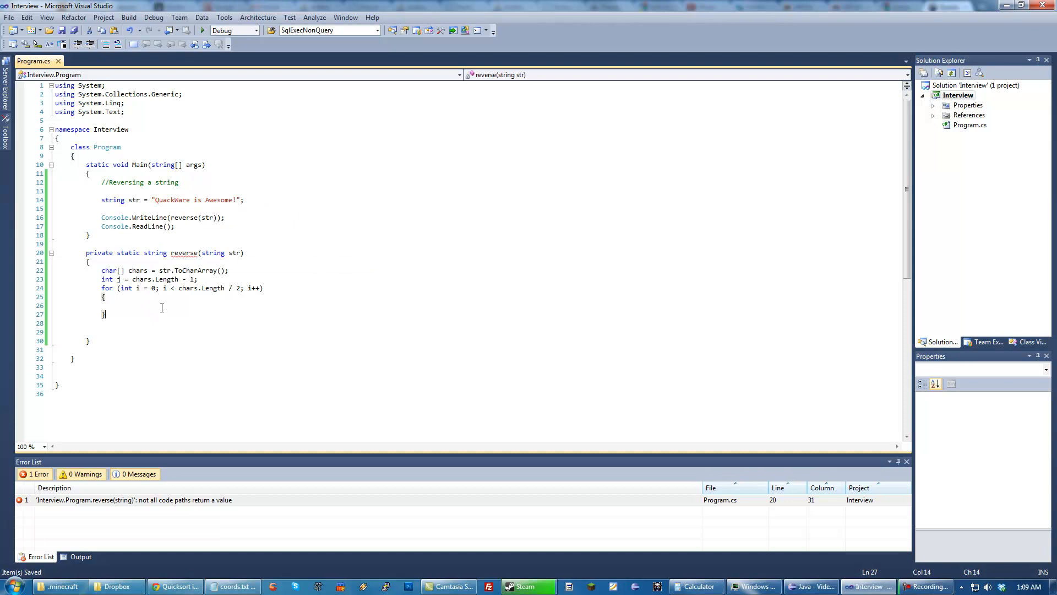
pyautogui.write('j--;')
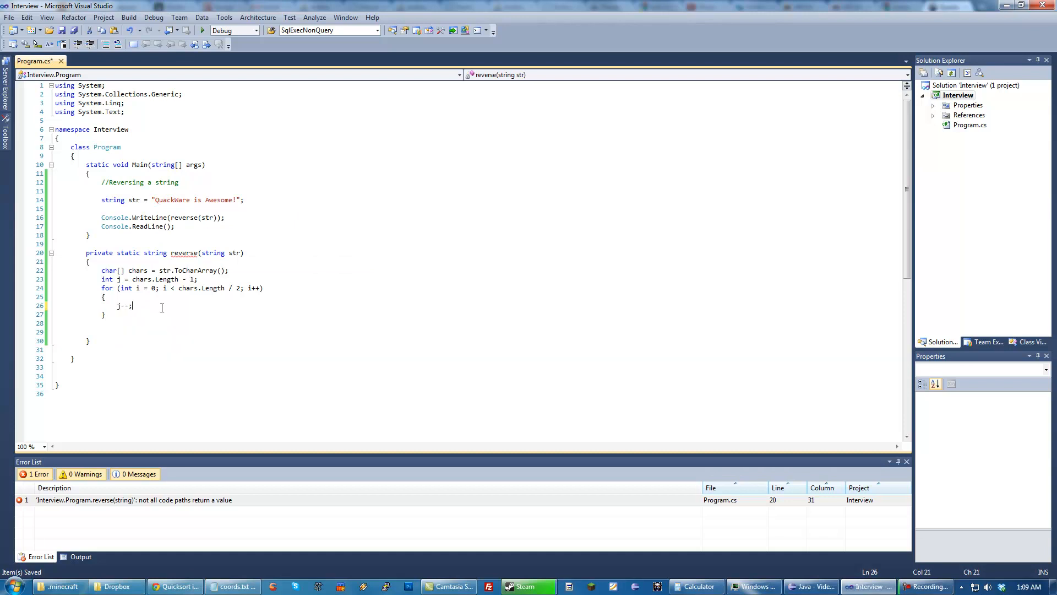
pyautogui.press('Return')
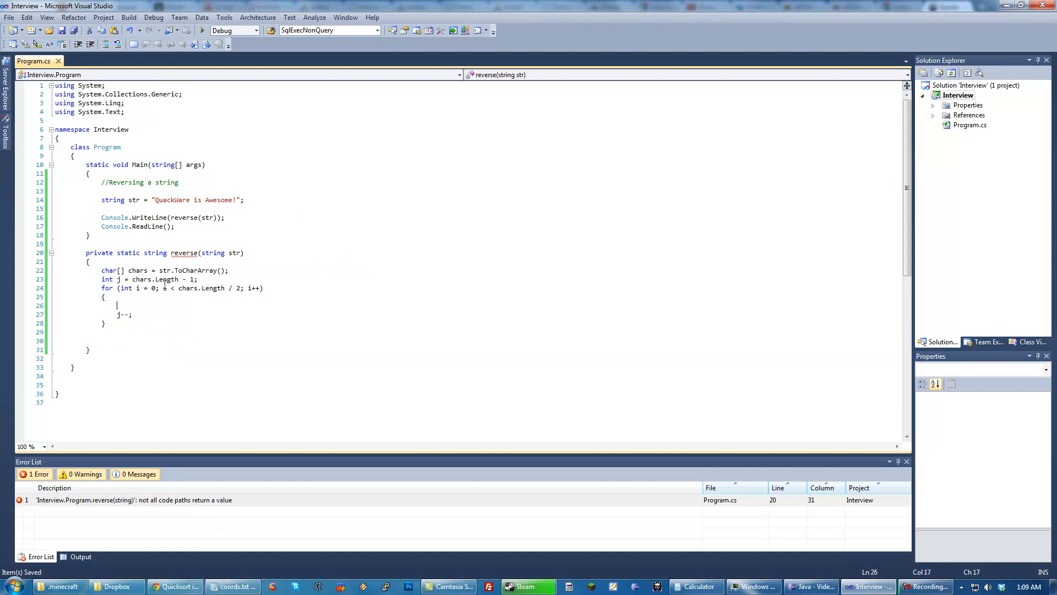
# Write the swap char temp = chars[i]; chars[i] = chars[j]; chars[j] = temp; before j--
pyautogui.click(236, 200)
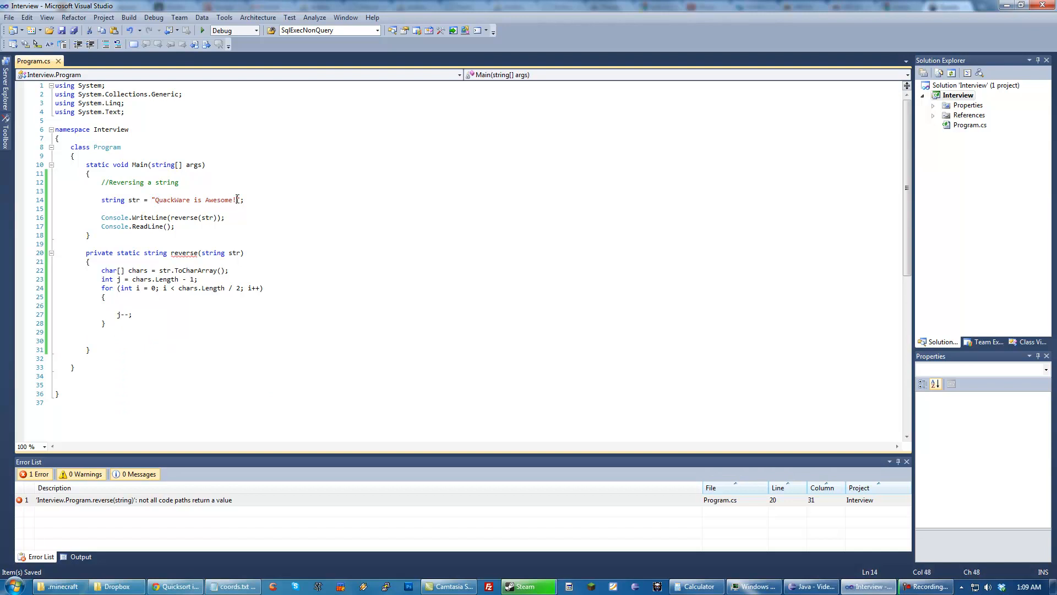
pyautogui.write('chars[')
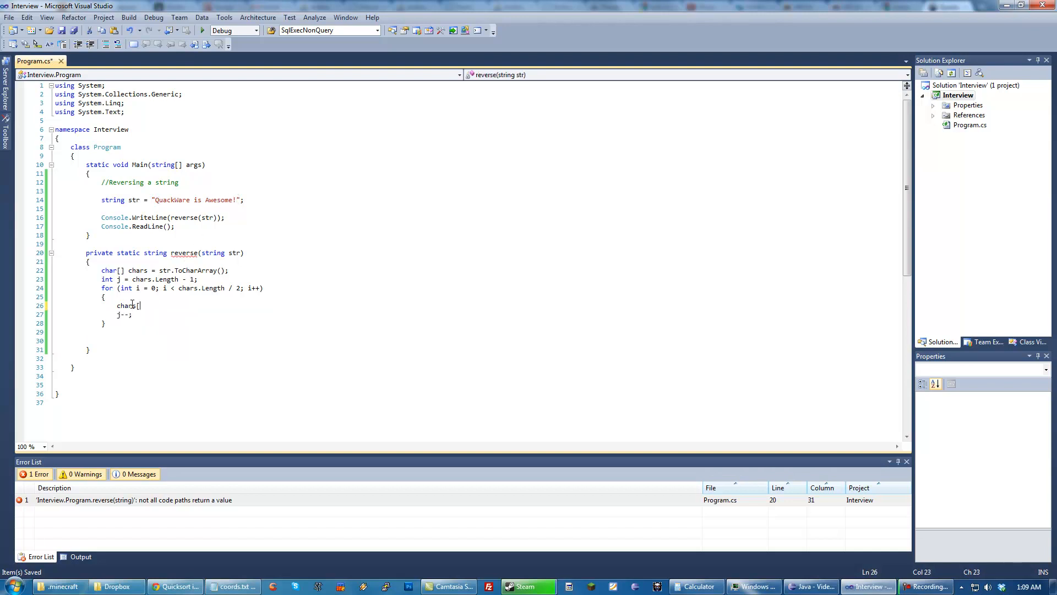
pyautogui.write('i] = chars[j];')
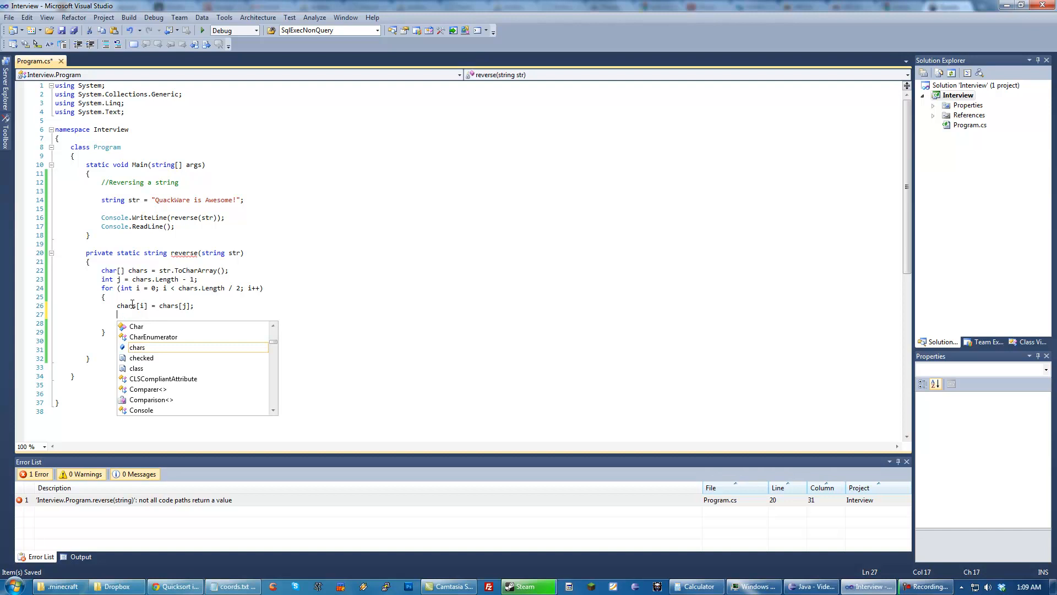
pyautogui.write('j--;')
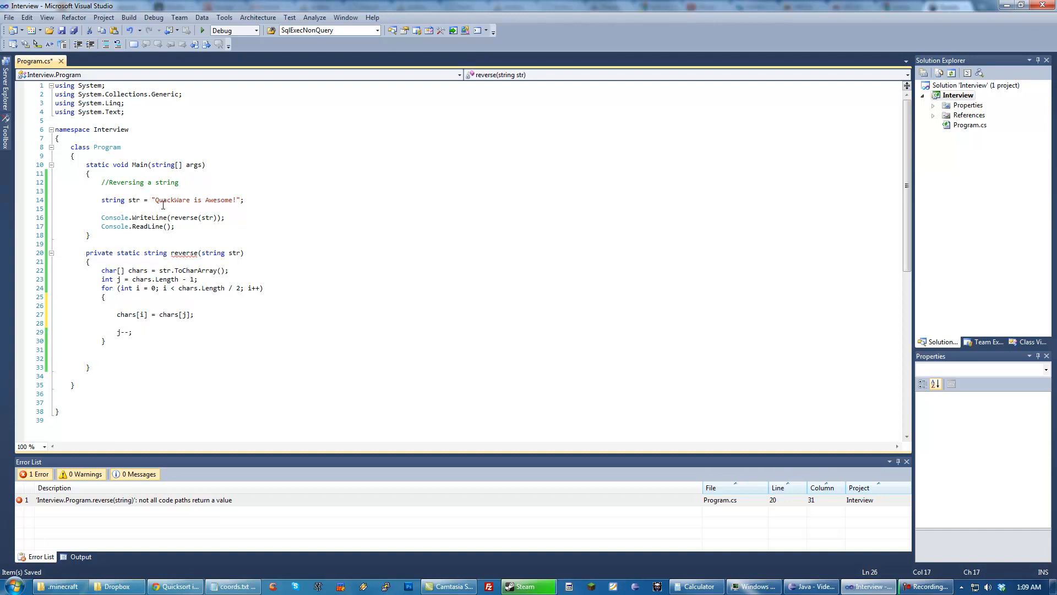
pyautogui.click(235, 200)
pyautogui.write('char')
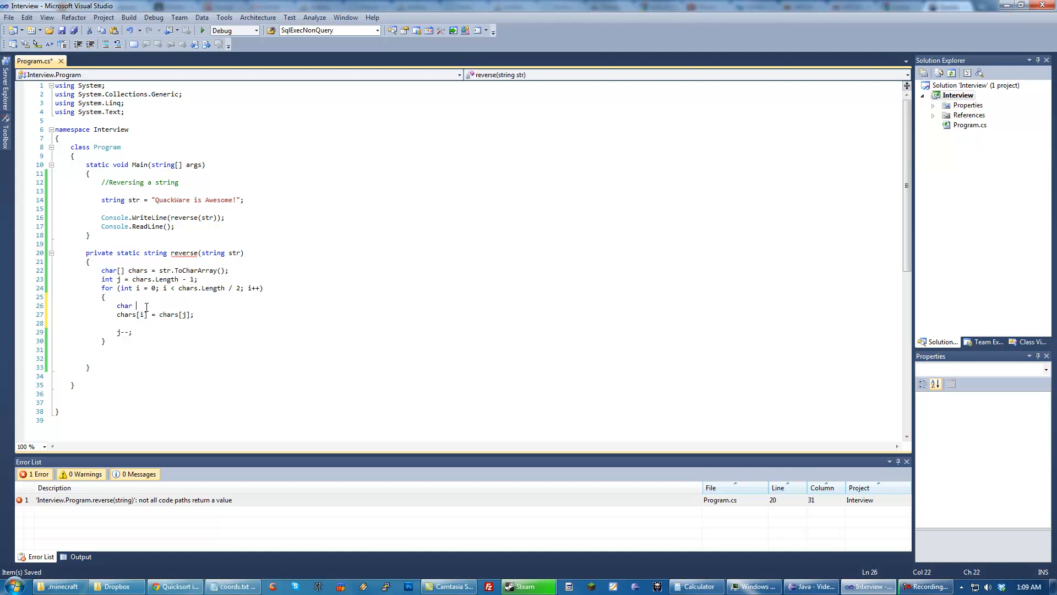
pyautogui.write('temp = chars[i')
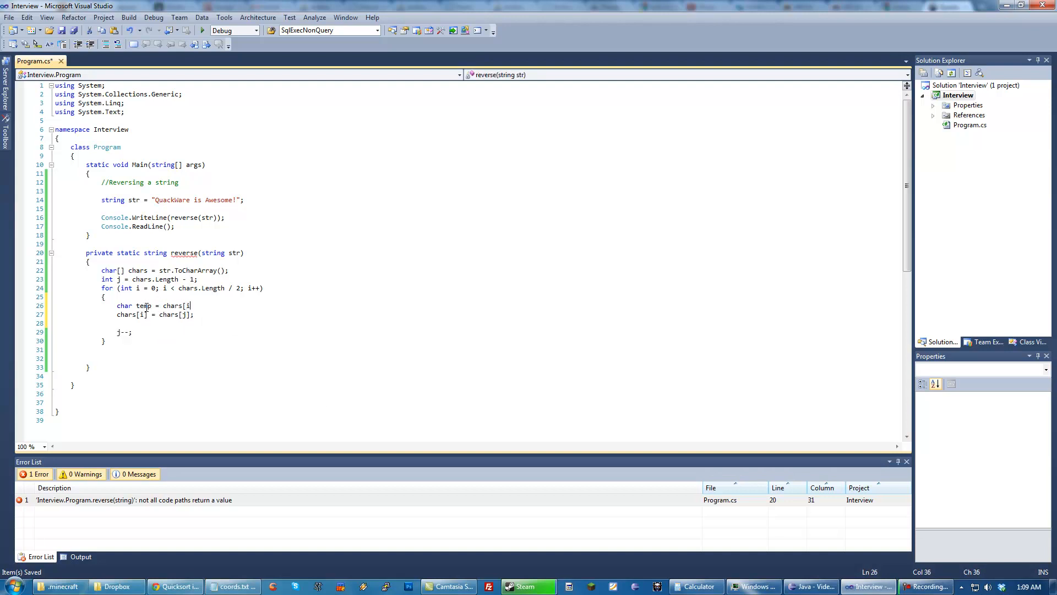
pyautogui.write('c')
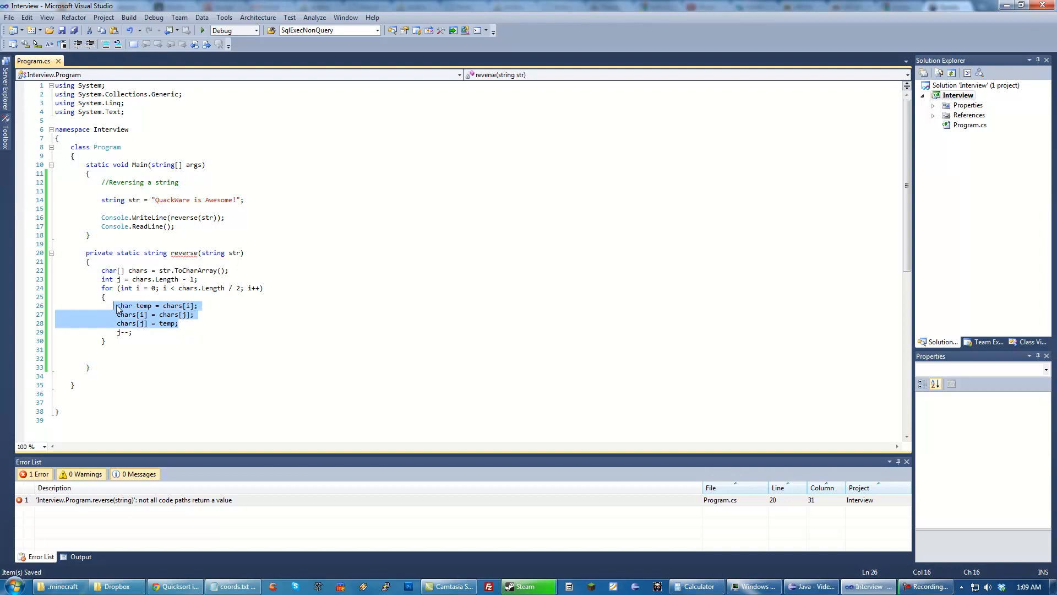
pyautogui.click(200, 323)
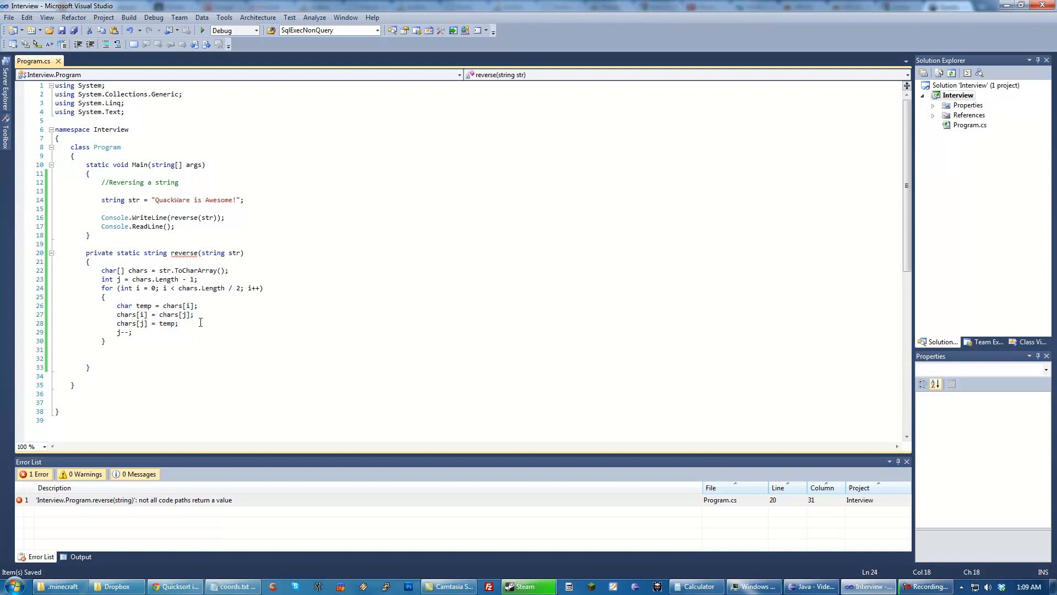
pyautogui.click(185, 253)
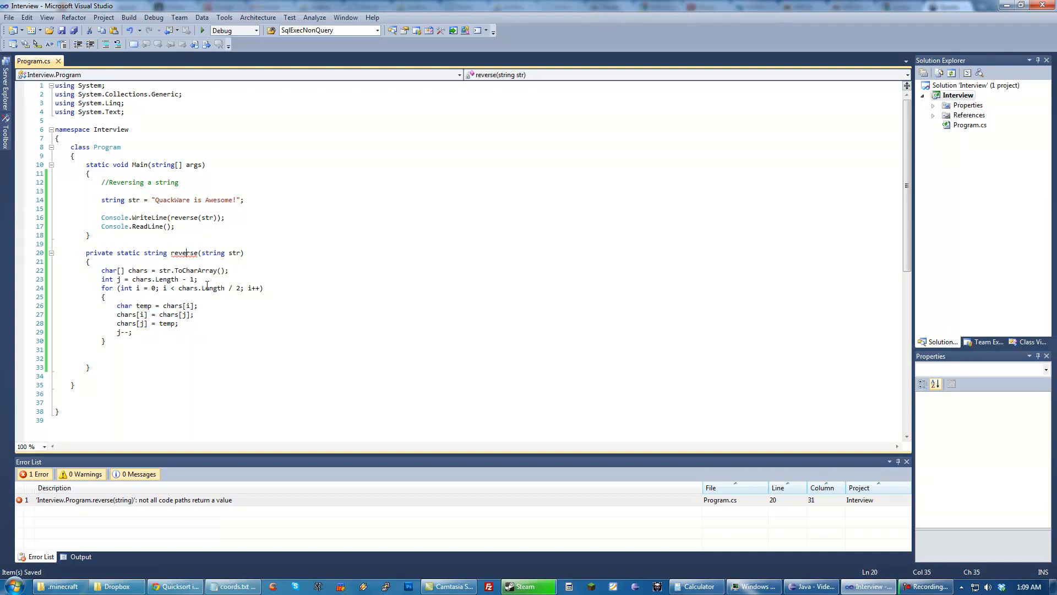
pyautogui.moveTo(214, 288)
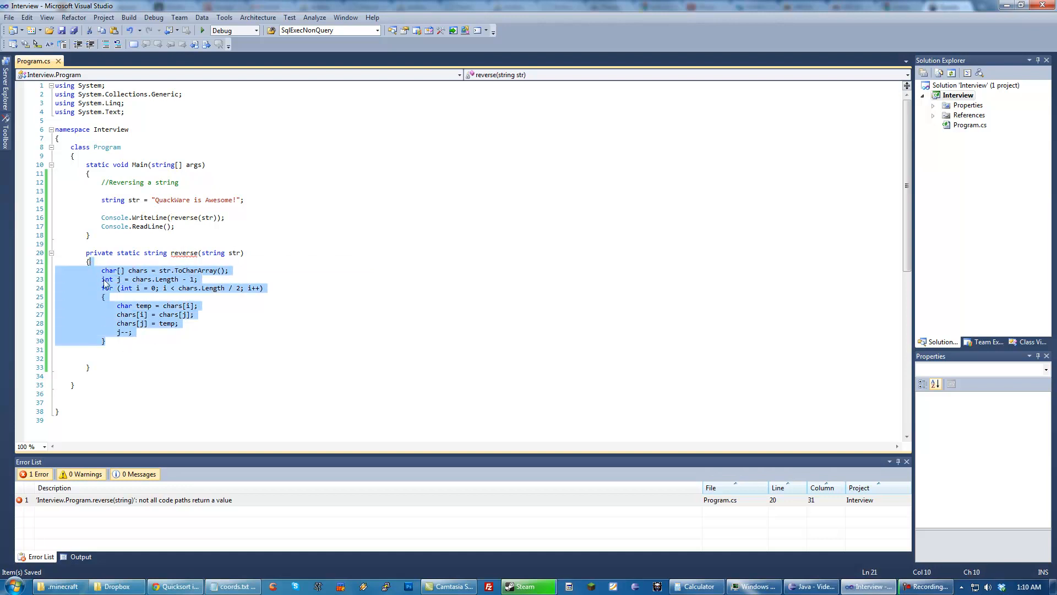
# Add return chars.ToString(); after the loop and run the program, which prints System.Char[]
pyautogui.click(132, 356)
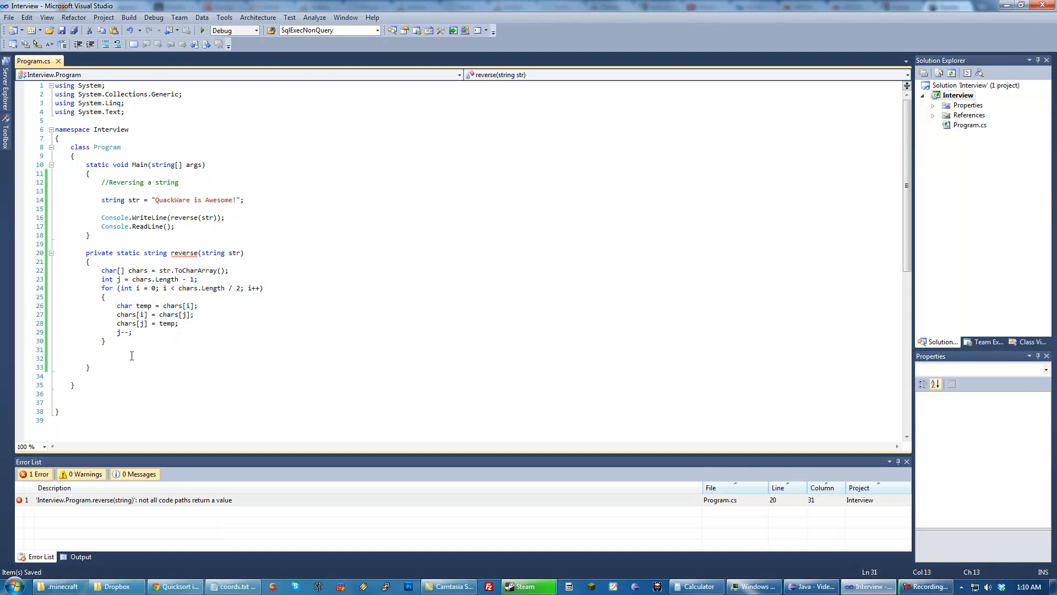
pyautogui.write('reut')
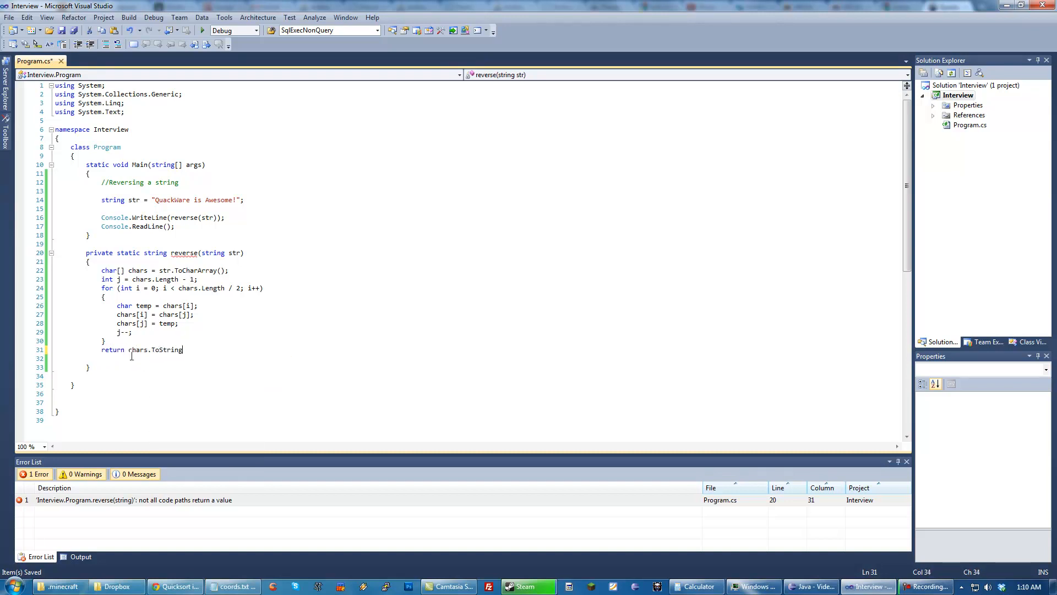
pyautogui.write('();')
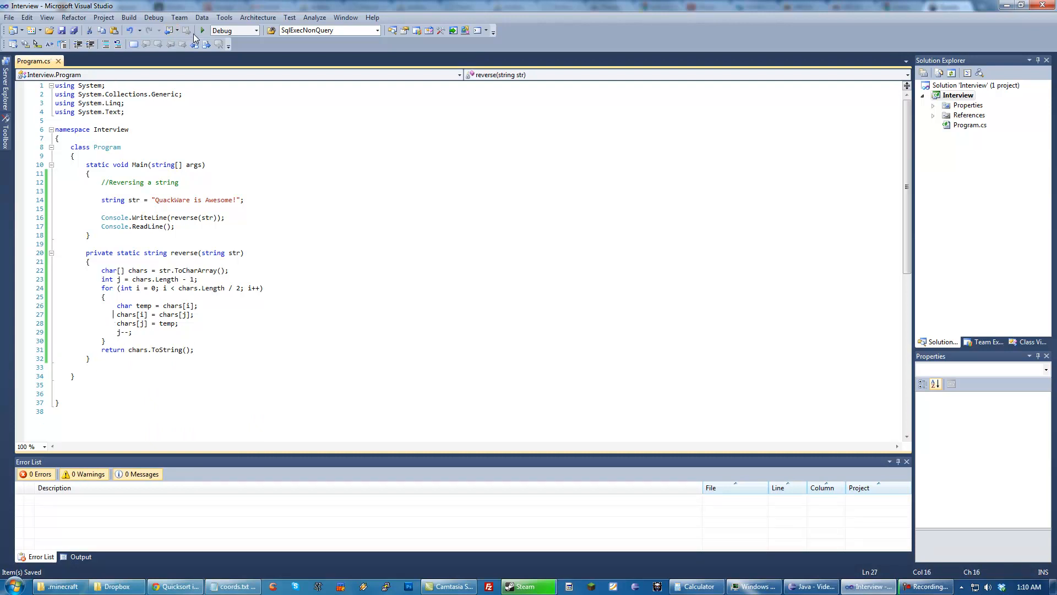
pyautogui.click(202, 31)
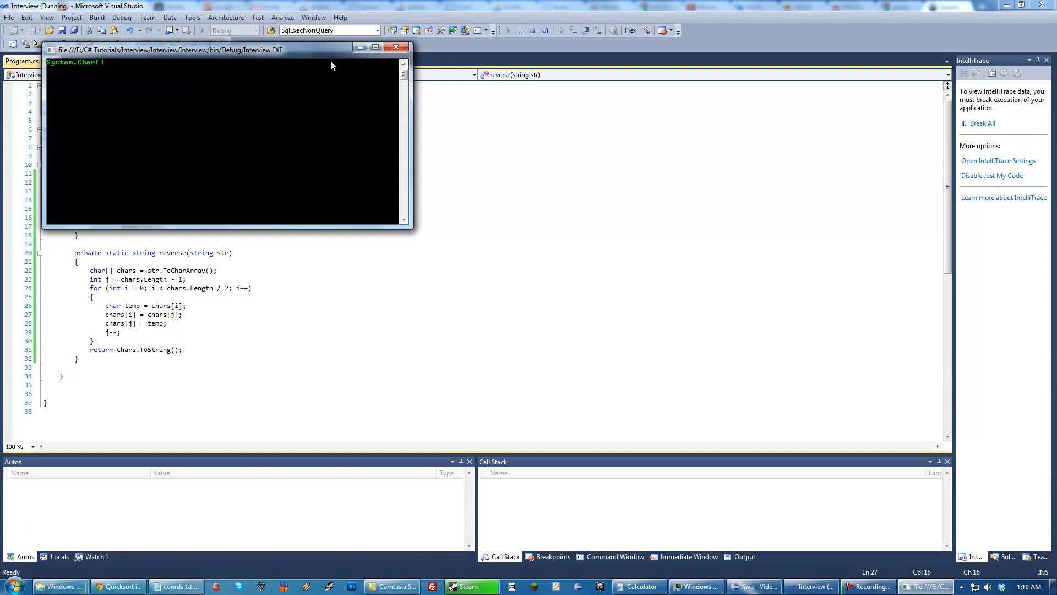
# Close the console, change the return to new String(chars), and run again to print the reversed sentence
pyautogui.click(395, 46)
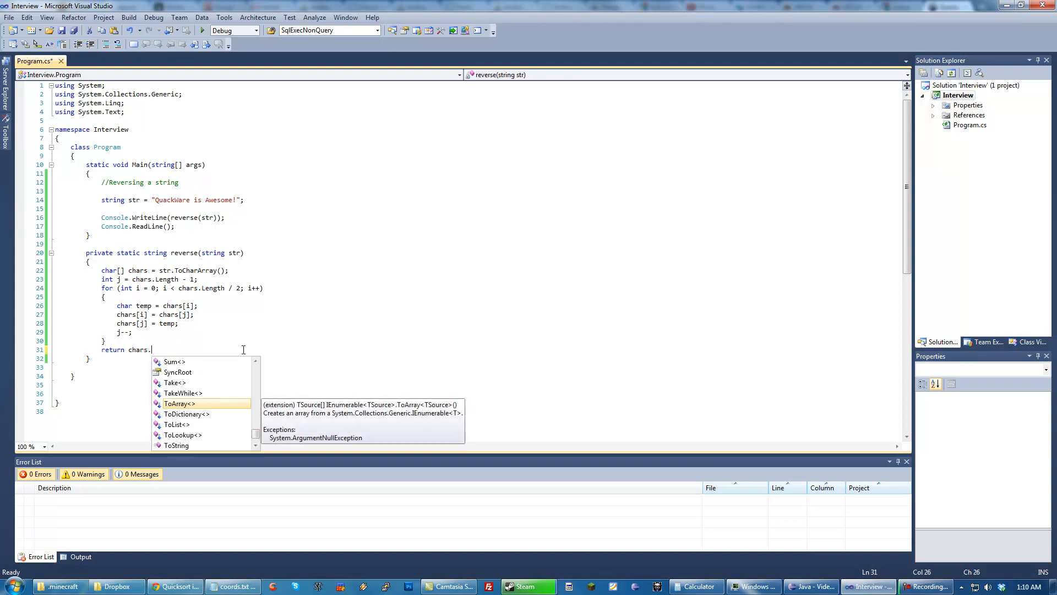
pyautogui.write('toS')
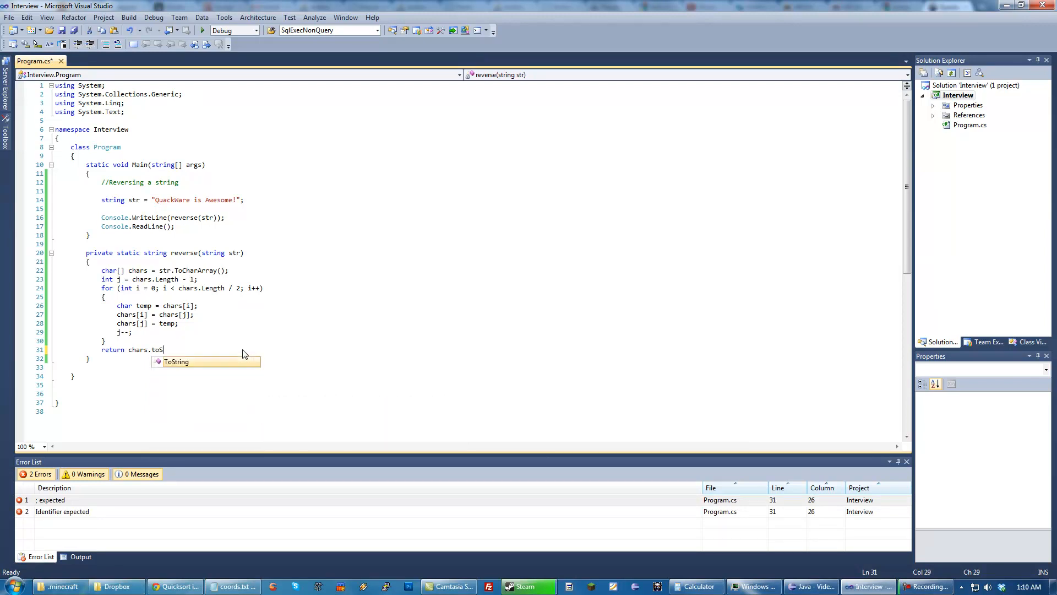
pyautogui.moveTo(225, 362)
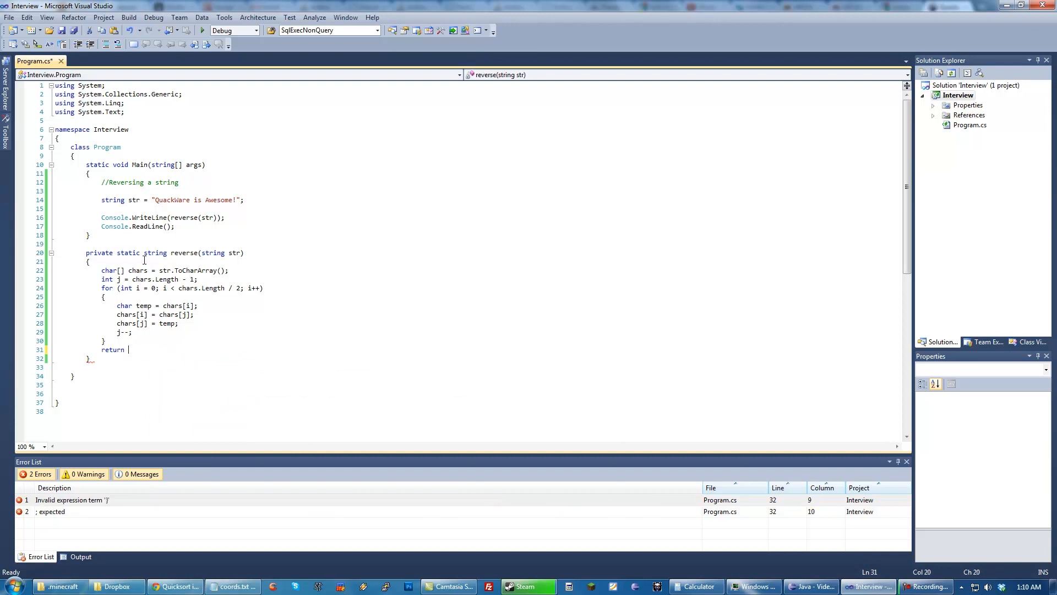
pyautogui.moveTo(163, 358)
pyautogui.write(' new String(')
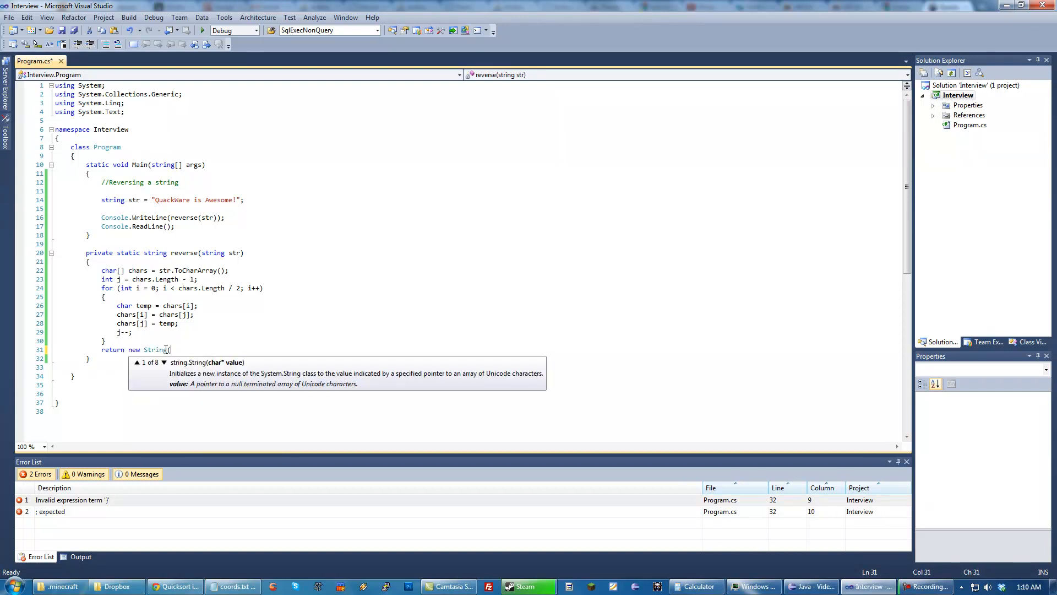
pyautogui.write('chars);')
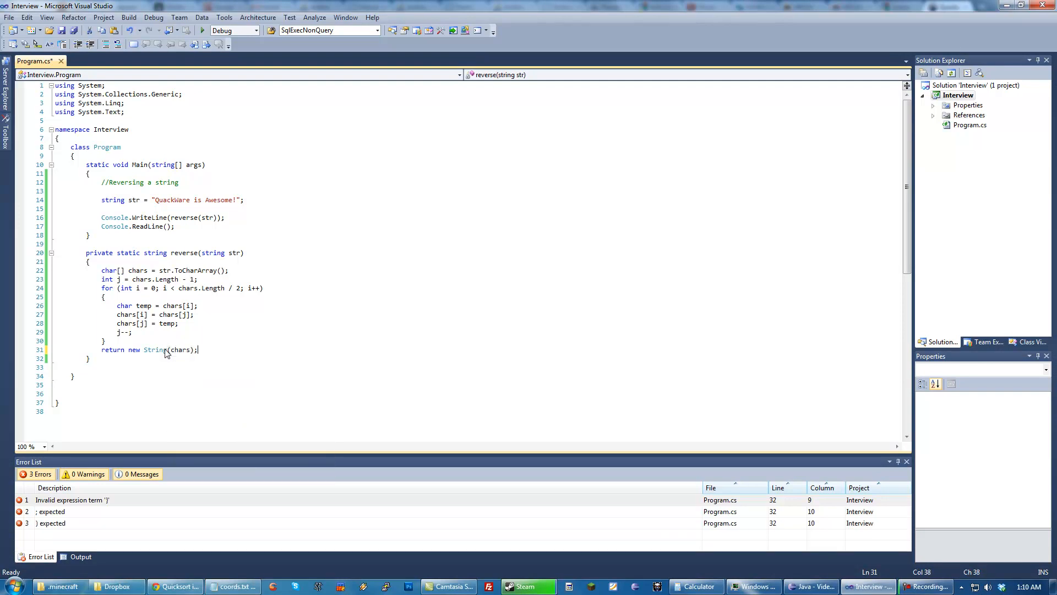
pyautogui.press('ctrl+s')
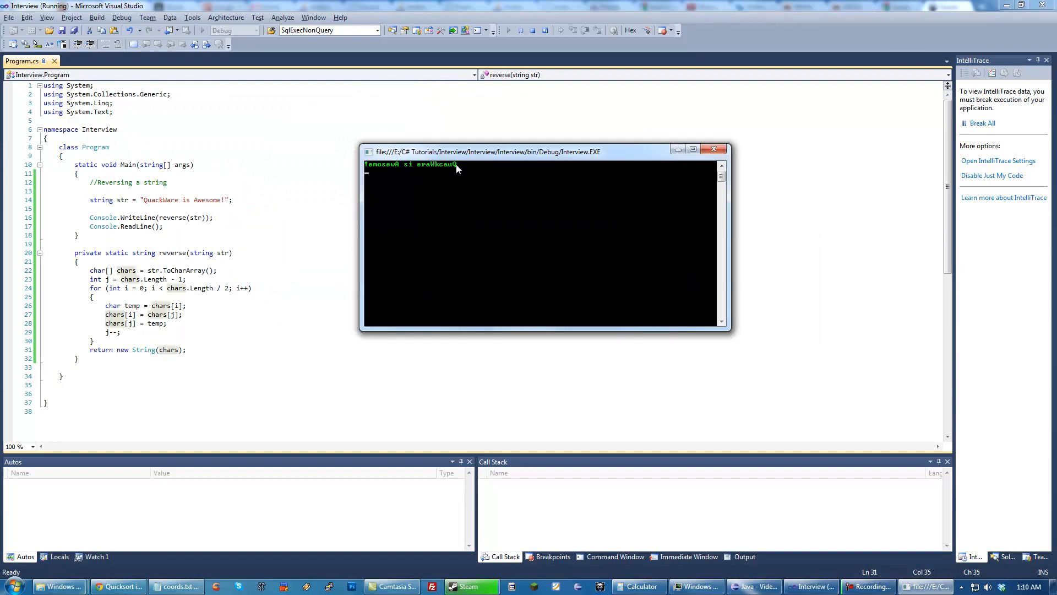
pyautogui.moveTo(430, 168)
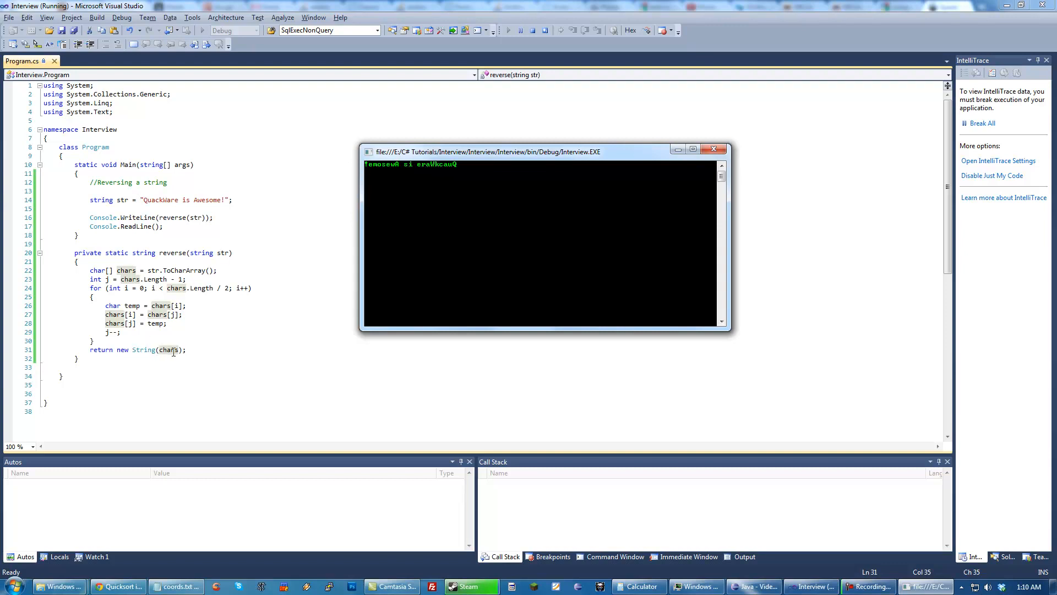
pyautogui.moveTo(215, 337)
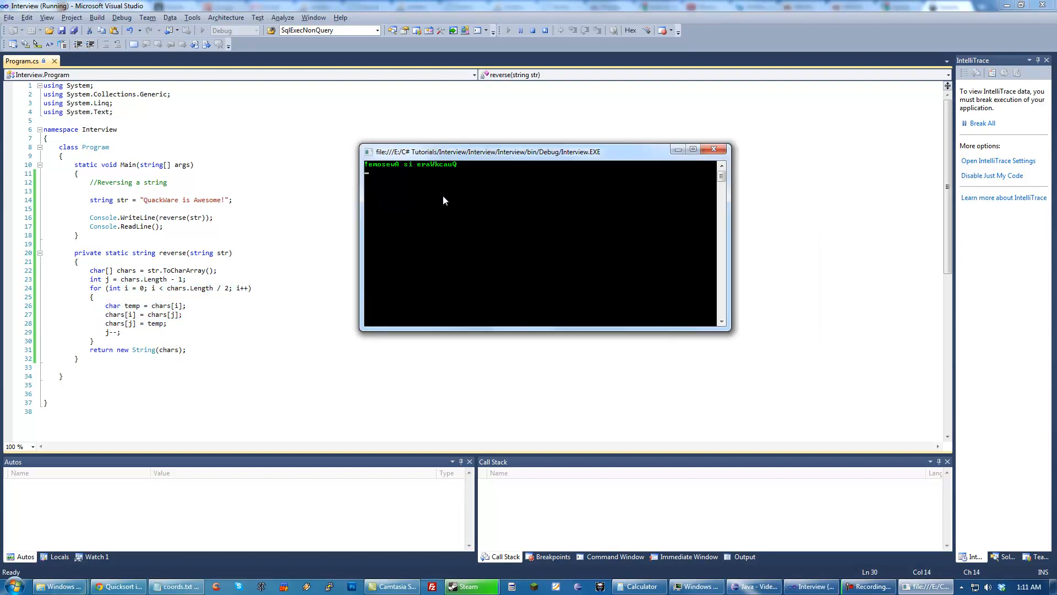
pyautogui.moveTo(343, 183)
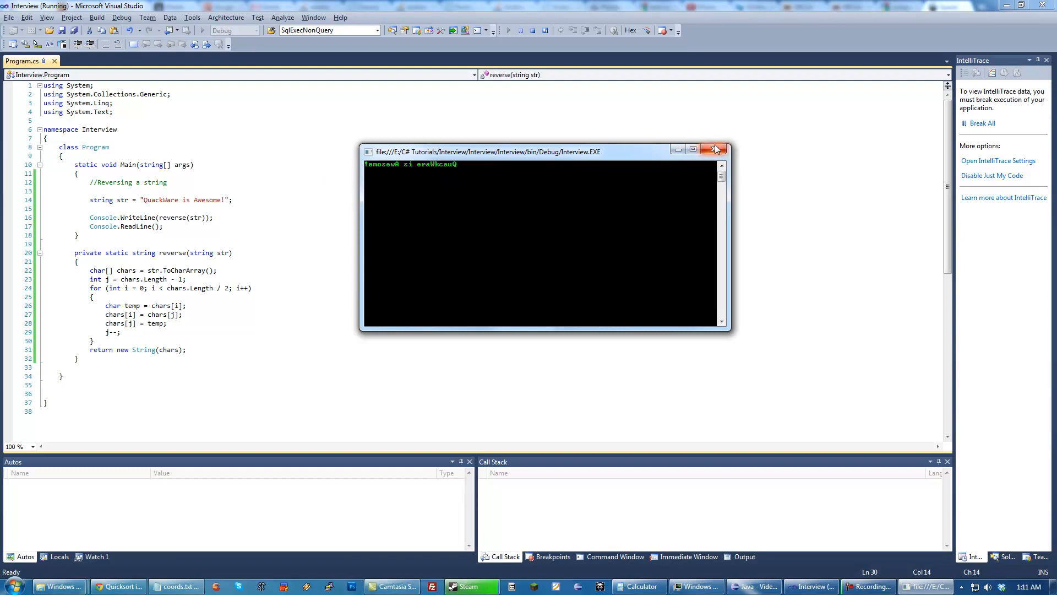
# Close the console, select QuackWare in the string, and run the unchanged program again
pyautogui.click(716, 148)
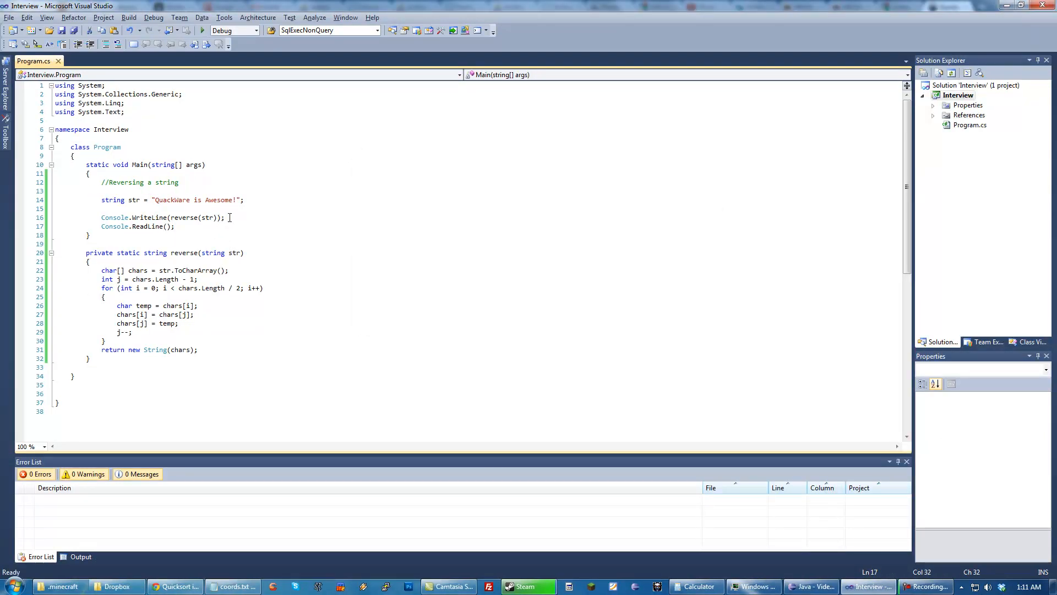
pyautogui.click(295, 217)
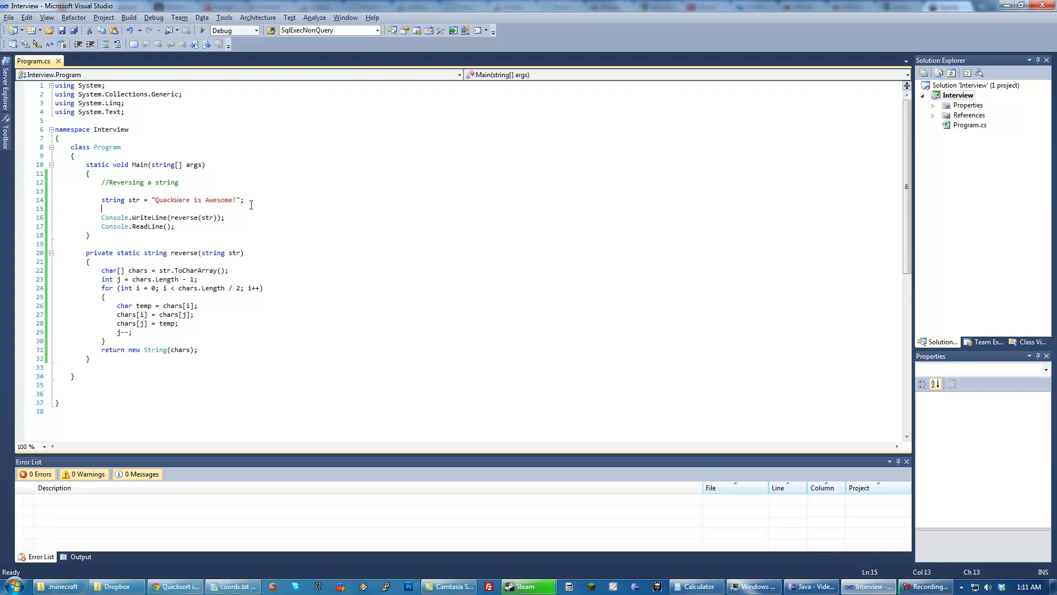
pyautogui.moveTo(188, 184)
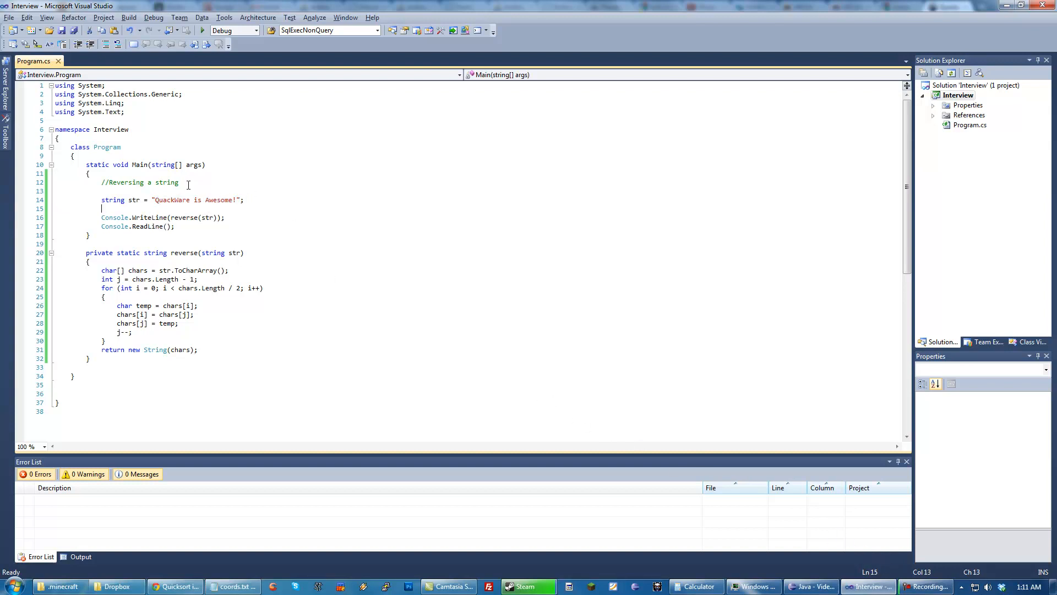
pyautogui.doubleClick(172, 199)
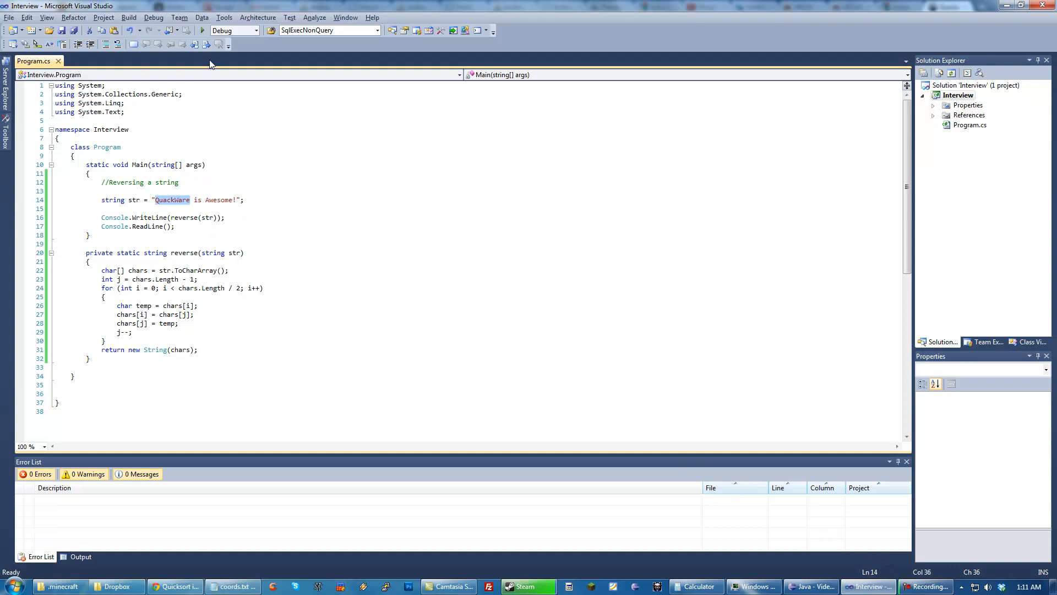
pyautogui.click(202, 30)
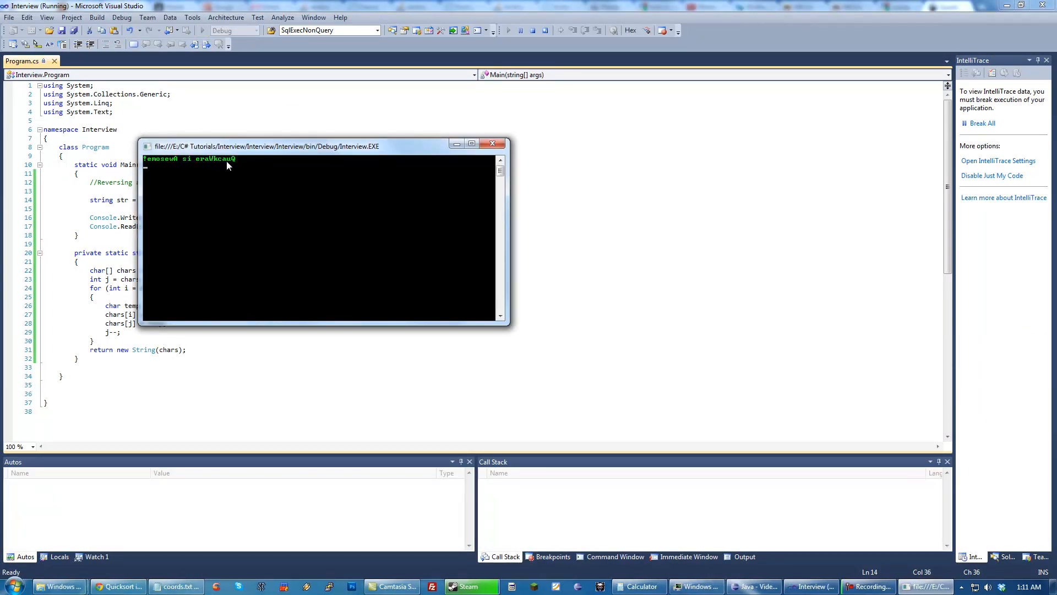
pyautogui.moveTo(188, 163)
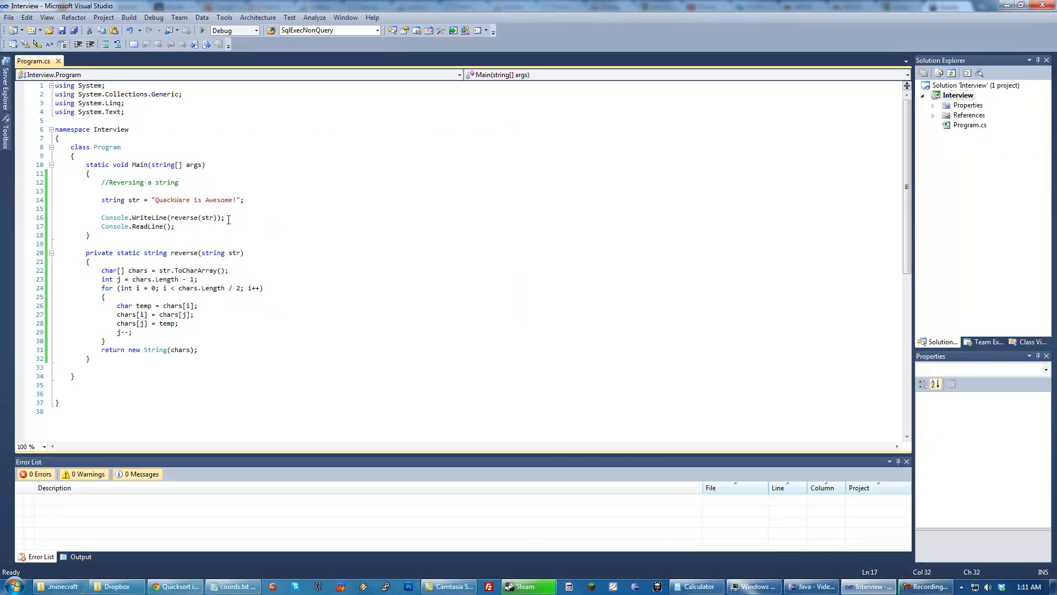
# Store reverse(str) in a string reversed below the str declaration
pyautogui.click(139, 217)
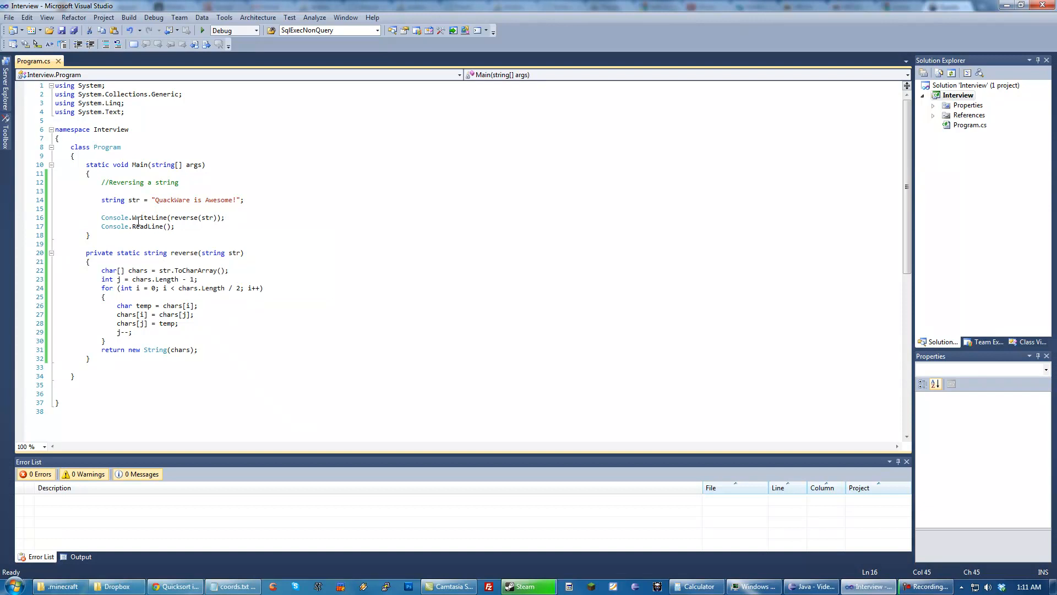
pyautogui.click(201, 208)
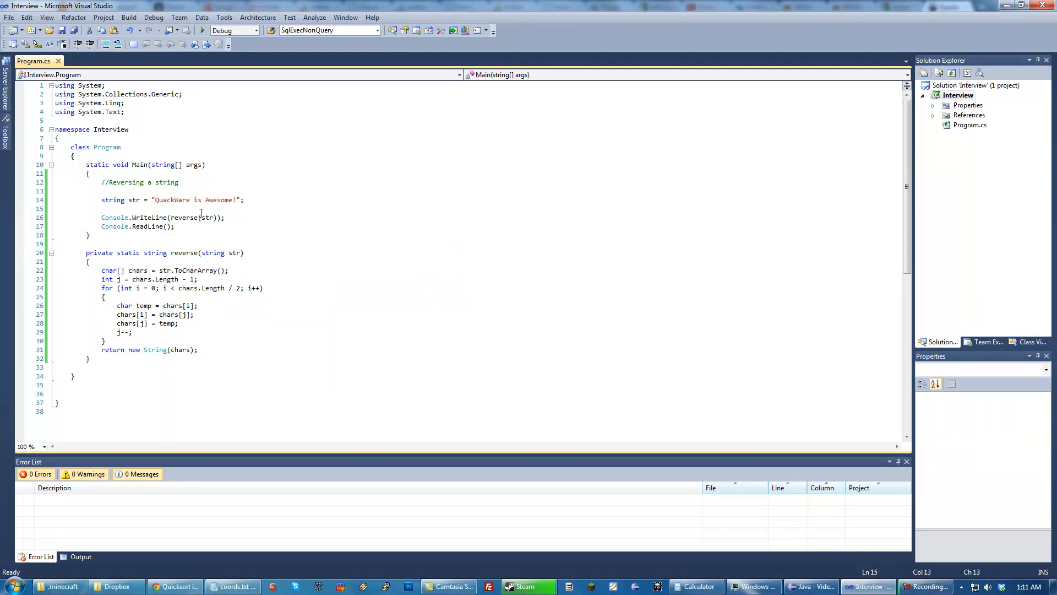
pyautogui.write('Str')
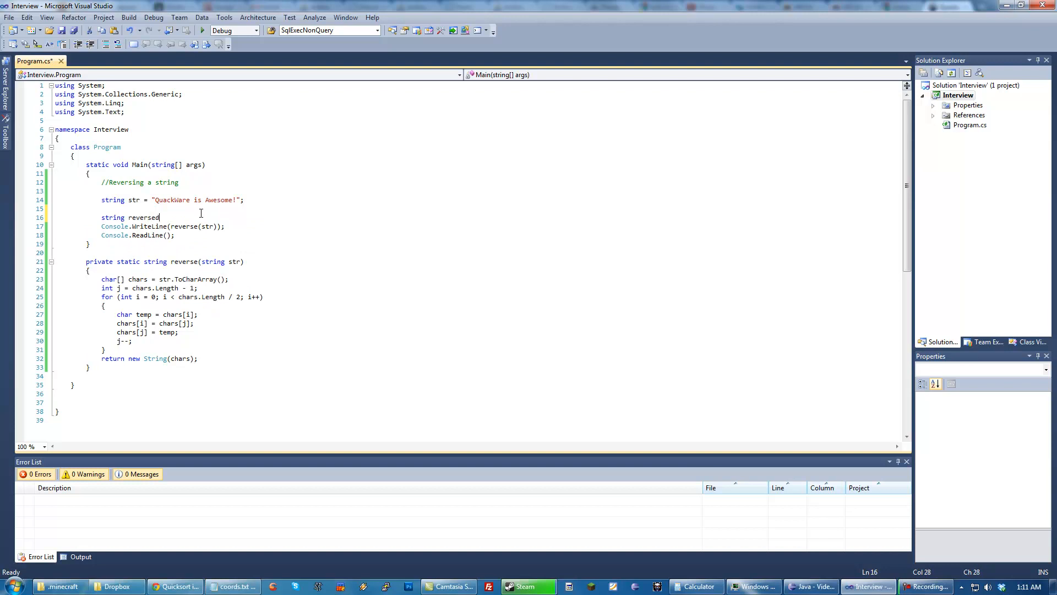
pyautogui.write('= reverse(str);')
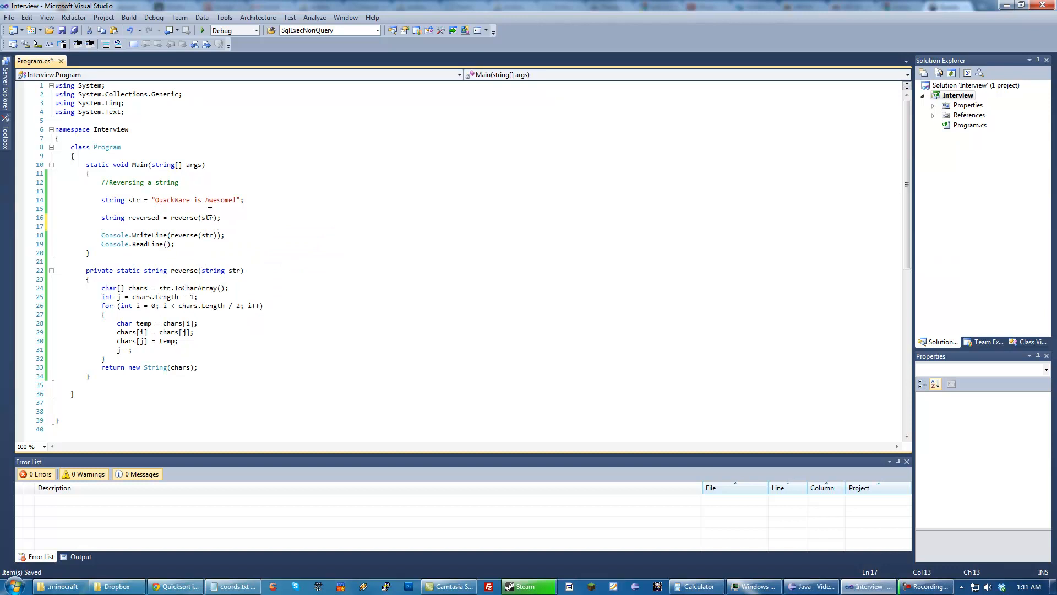
# Add an empty foreach (string s in reversed.Split(' ')) loop with braces
pyautogui.write('foreach(')
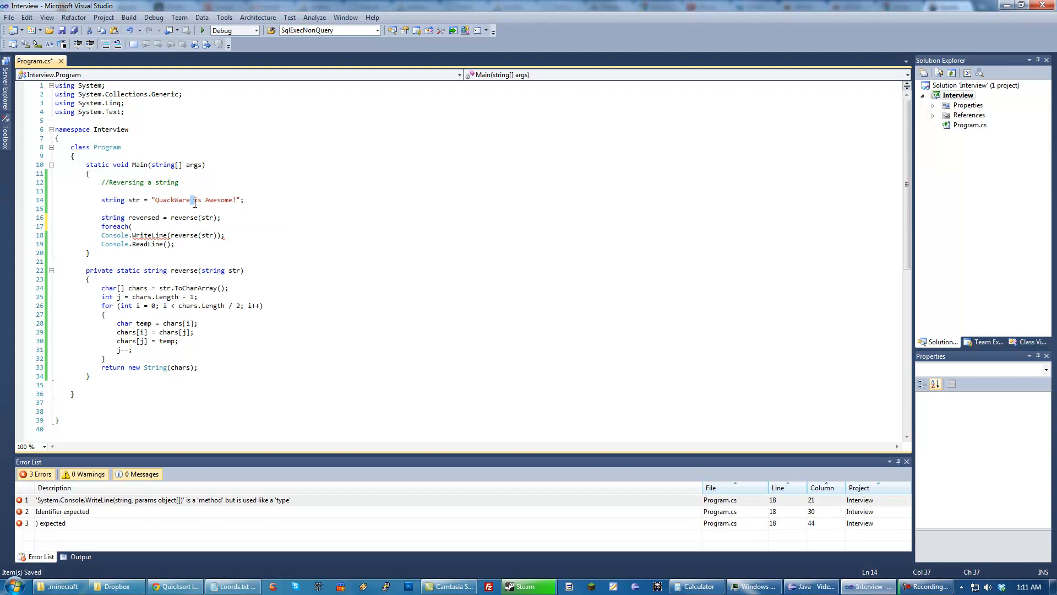
pyautogui.moveTo(180, 235)
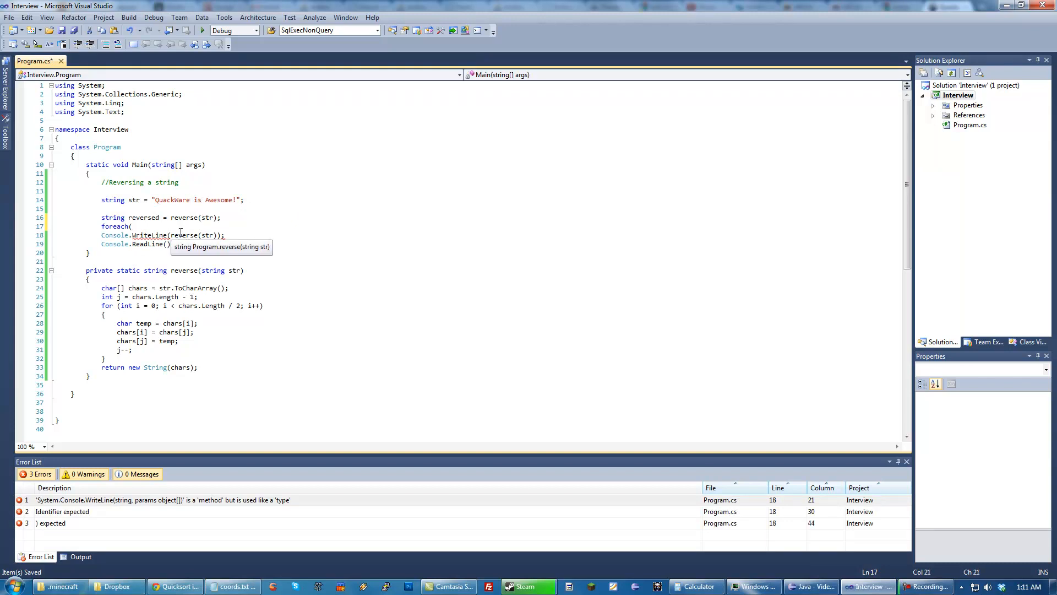
pyautogui.write('string s in')
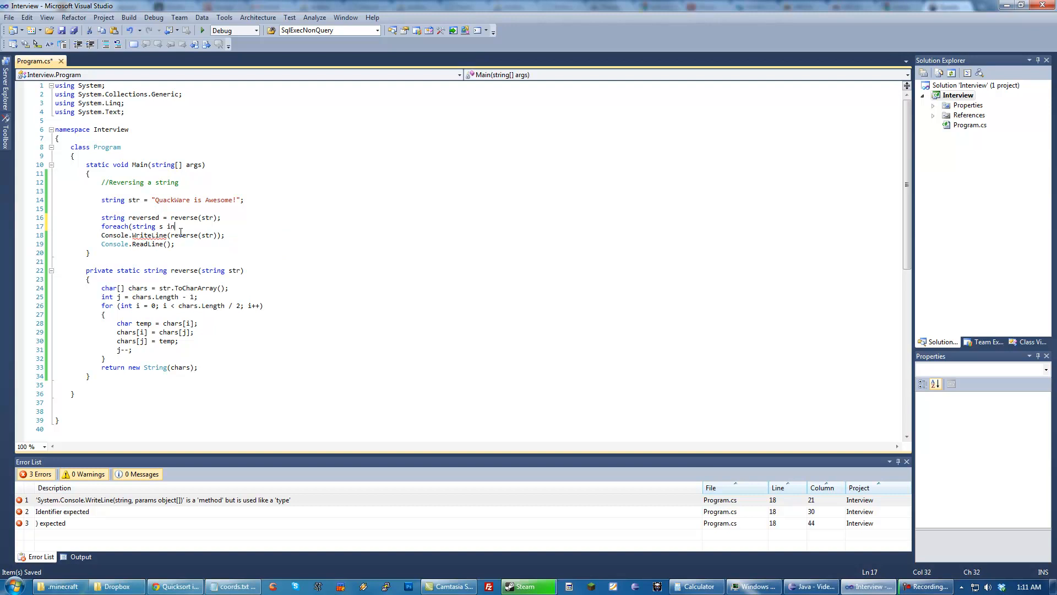
pyautogui.write("reversed.Split(' '))")
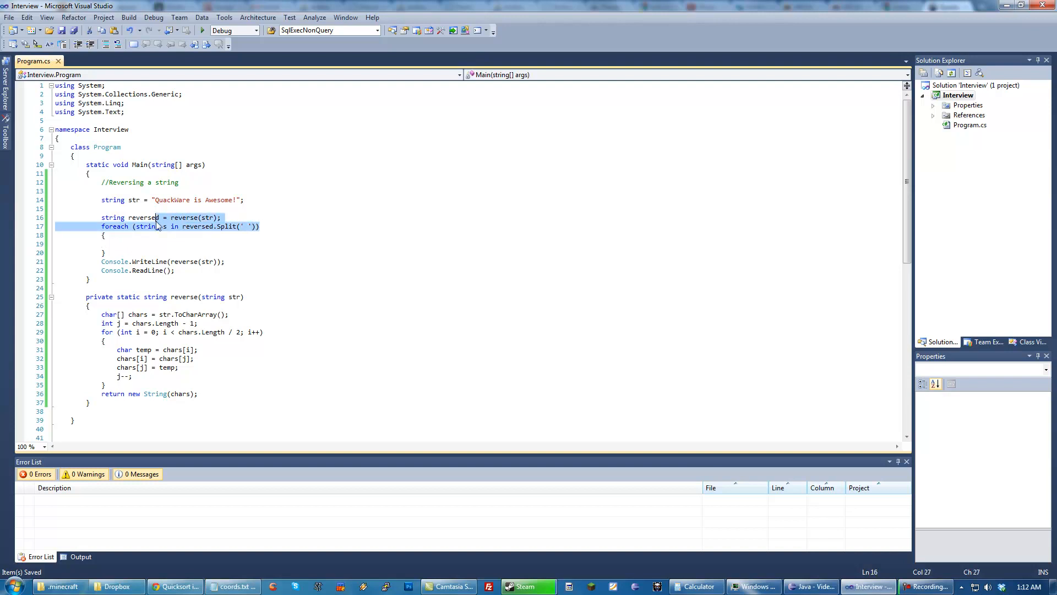
# Declare string temp = "" before the loop and append reverse(s) to temp inside it
pyautogui.click(193, 199)
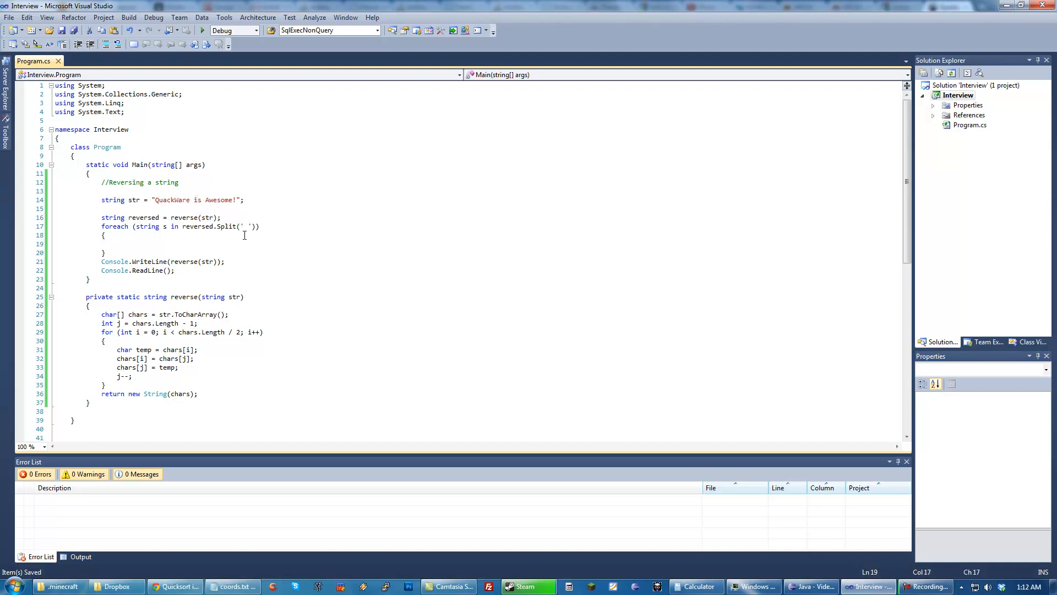
pyautogui.moveTo(230, 217)
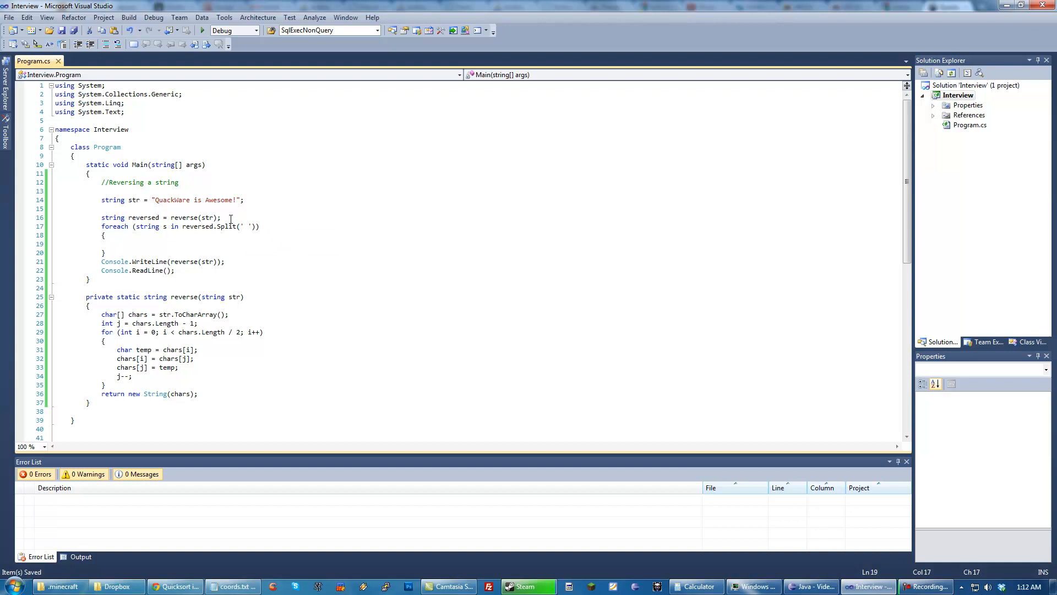
pyautogui.write('string temp;')
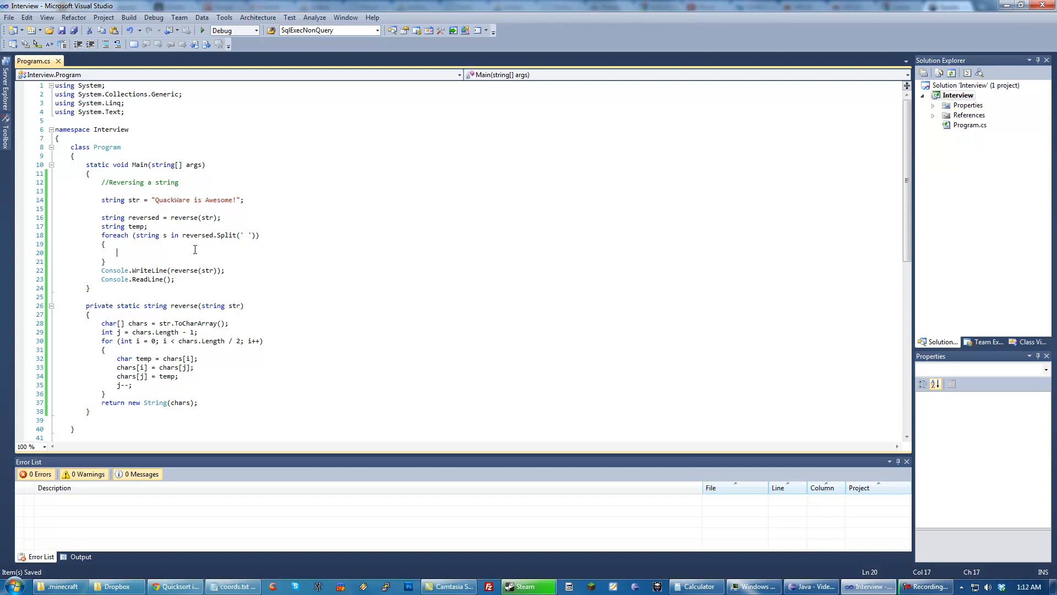
pyautogui.write('temp +=')
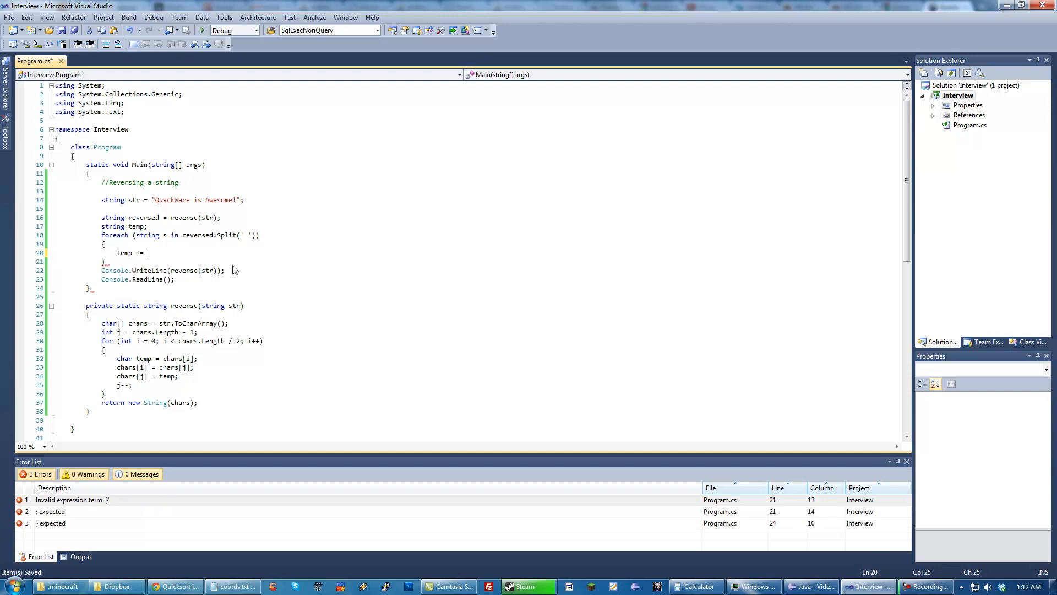
pyautogui.write('reverse(')
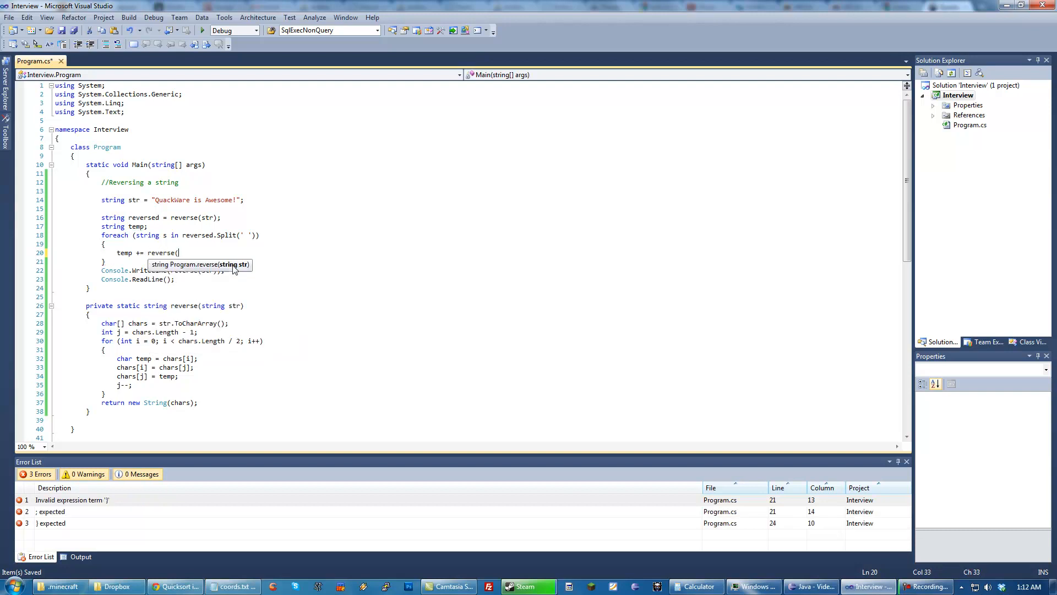
pyautogui.write('s);')
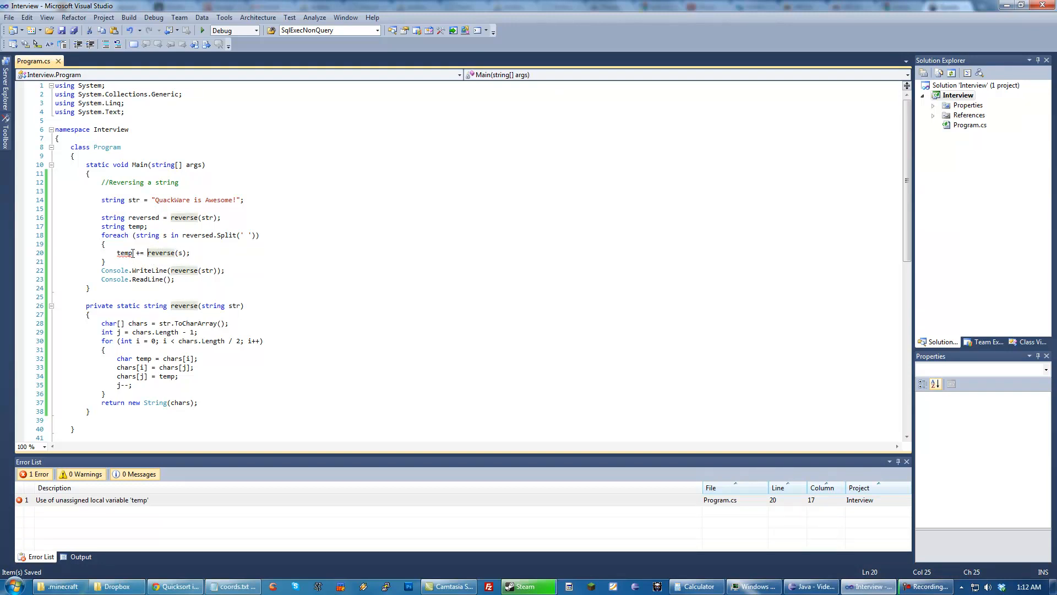
pyautogui.click(147, 226)
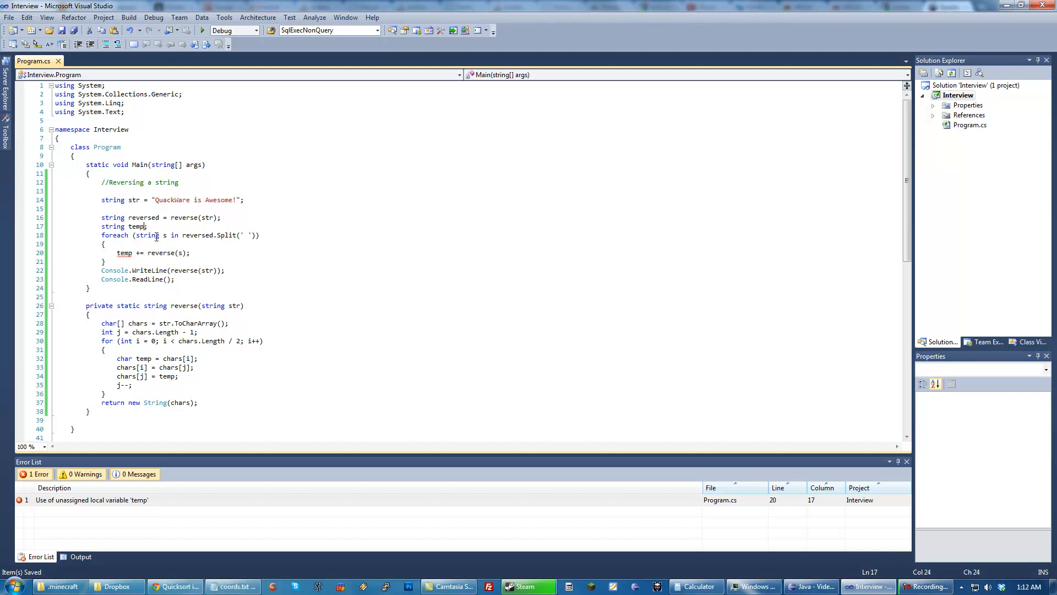
pyautogui.write('= ""')
pyautogui.click(163, 270)
pyautogui.write('tem')
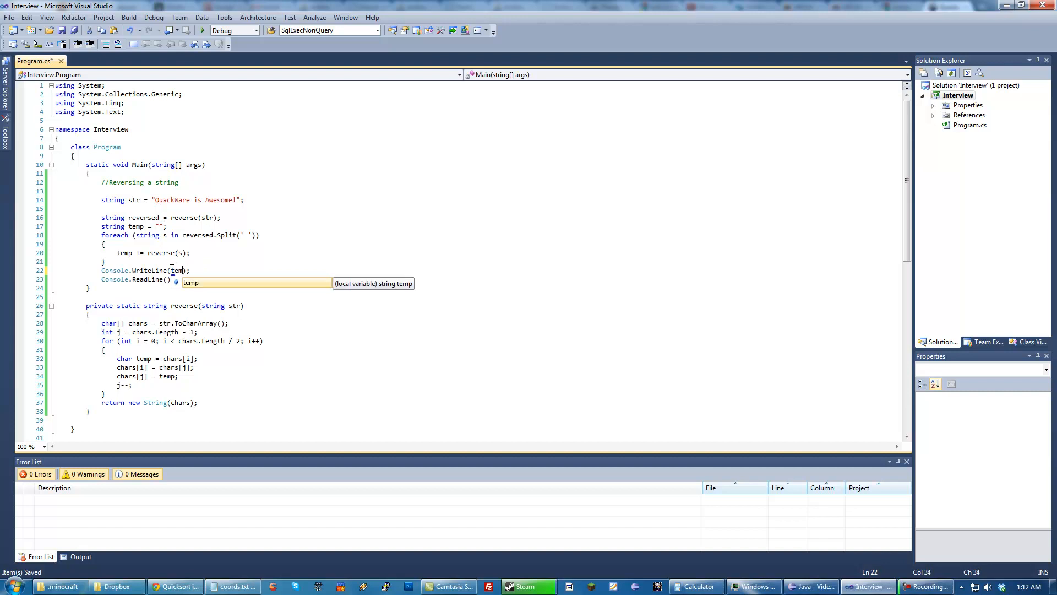
# Run the program to check the output, which still lacks spaces between words
pyautogui.click(201, 29)
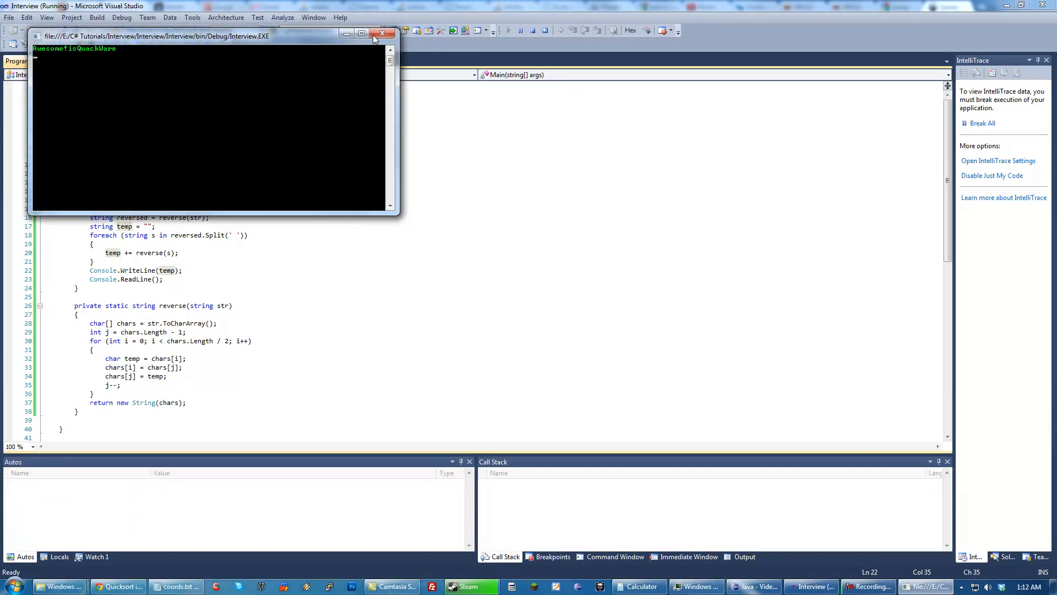
pyautogui.click(382, 35)
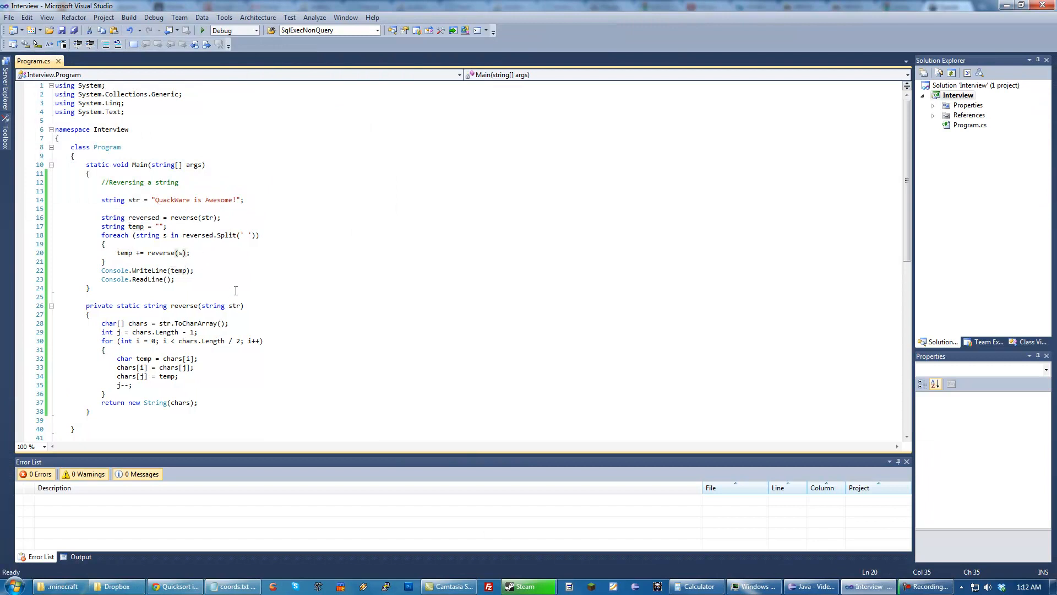
# Append + ' ' to the temp line so the run prints 'Awesome! is QuackWare' with spaces
pyautogui.write('+')
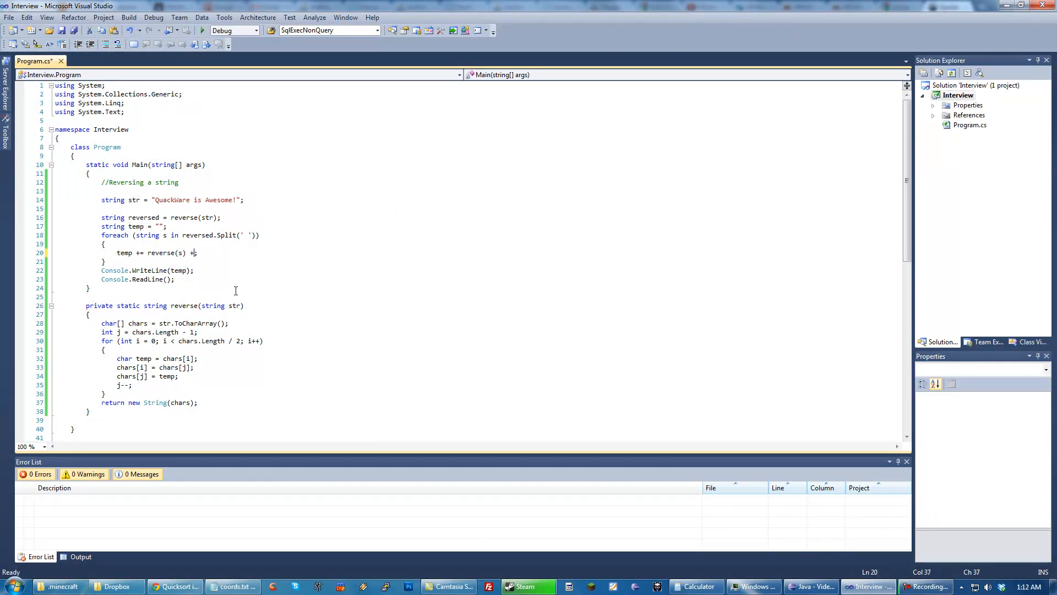
pyautogui.write("' '")
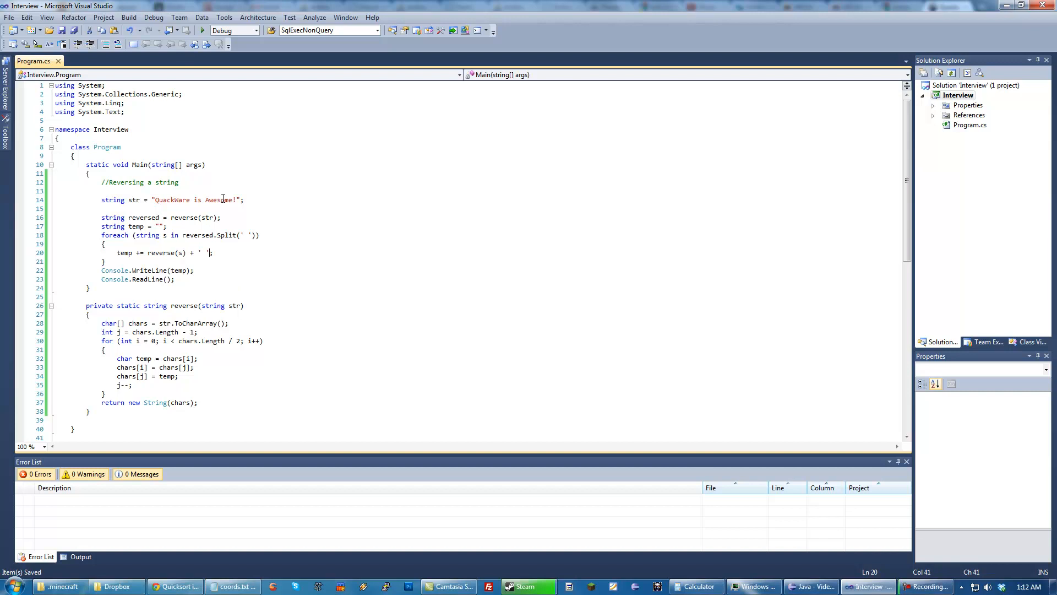
pyautogui.click(202, 30)
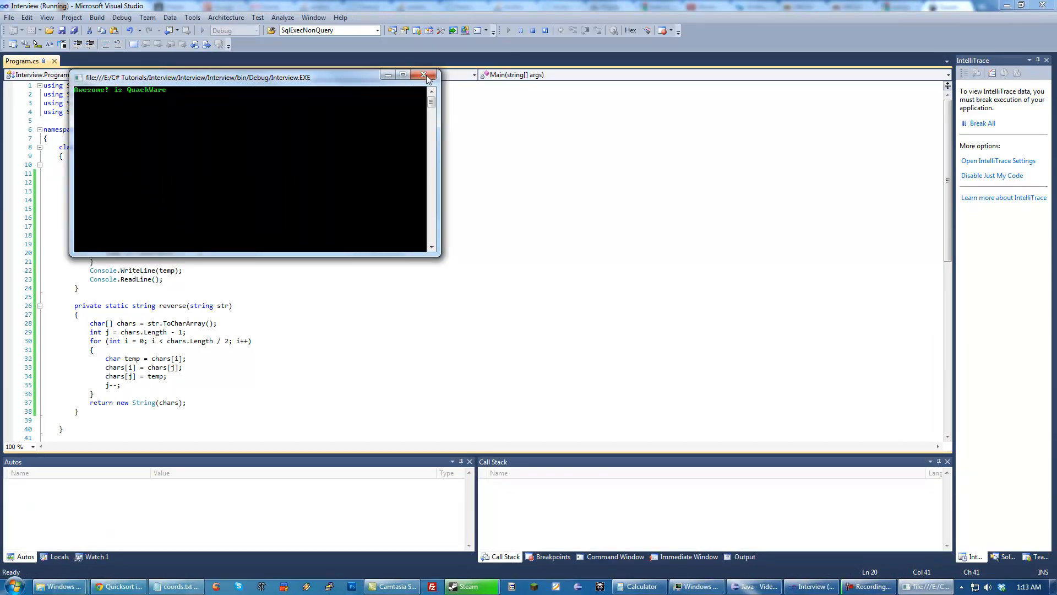
pyautogui.click(425, 73)
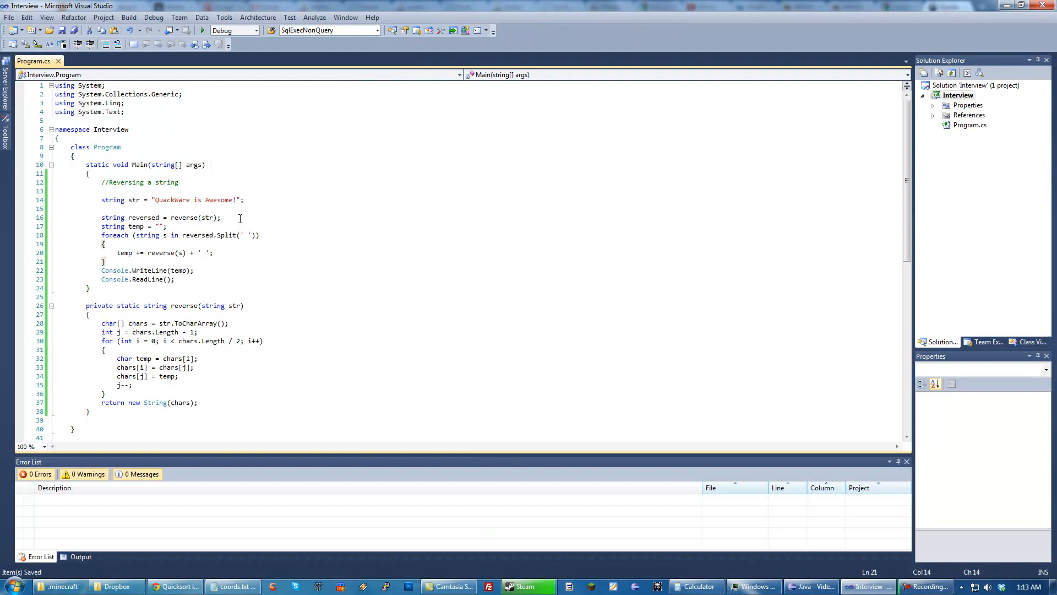
pyautogui.moveTo(564, 311)
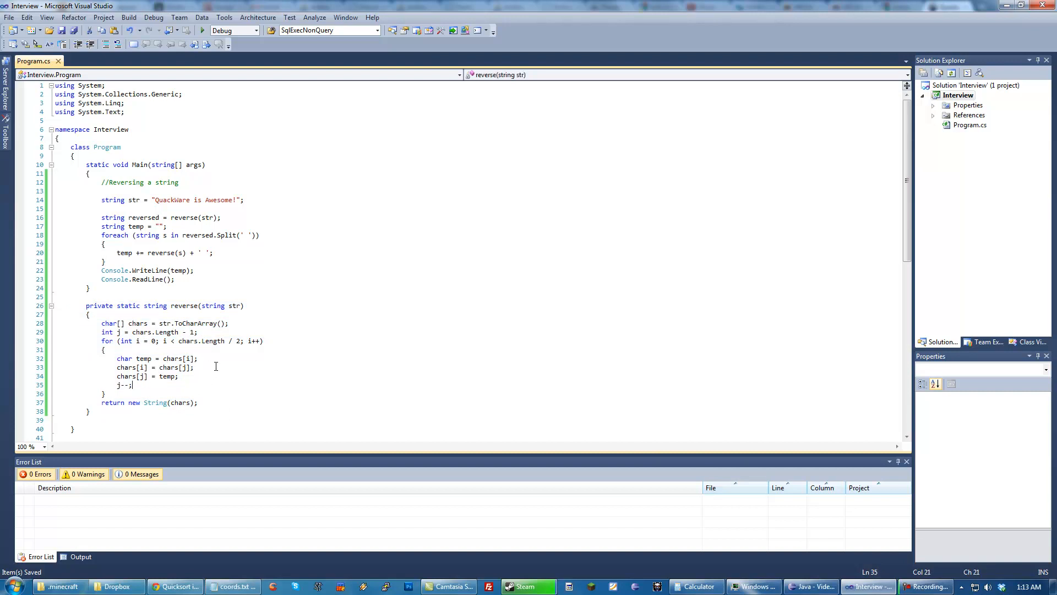
pyautogui.moveTo(144, 176)
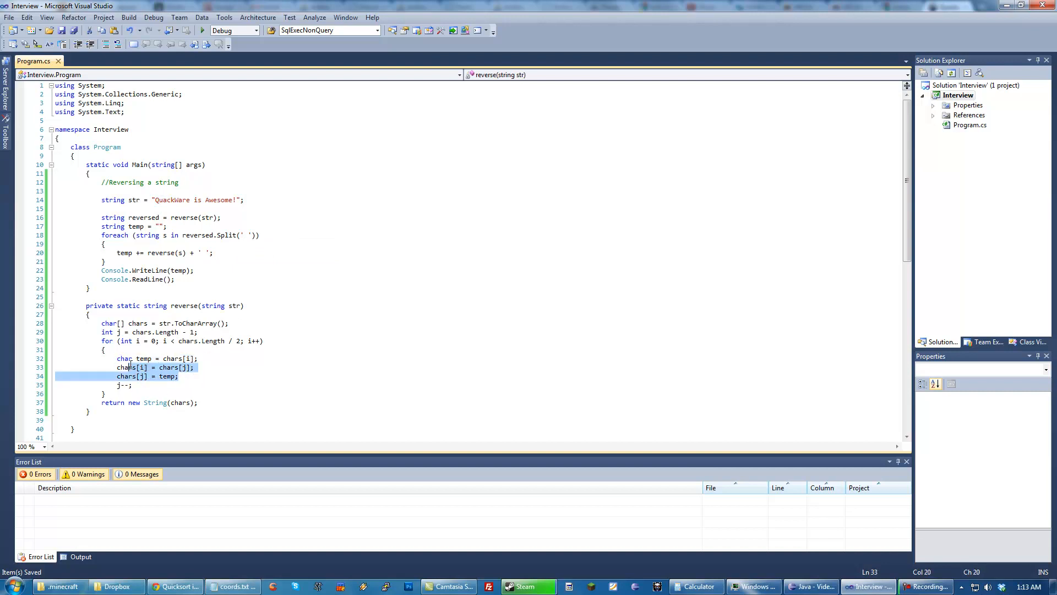
pyautogui.click(164, 340)
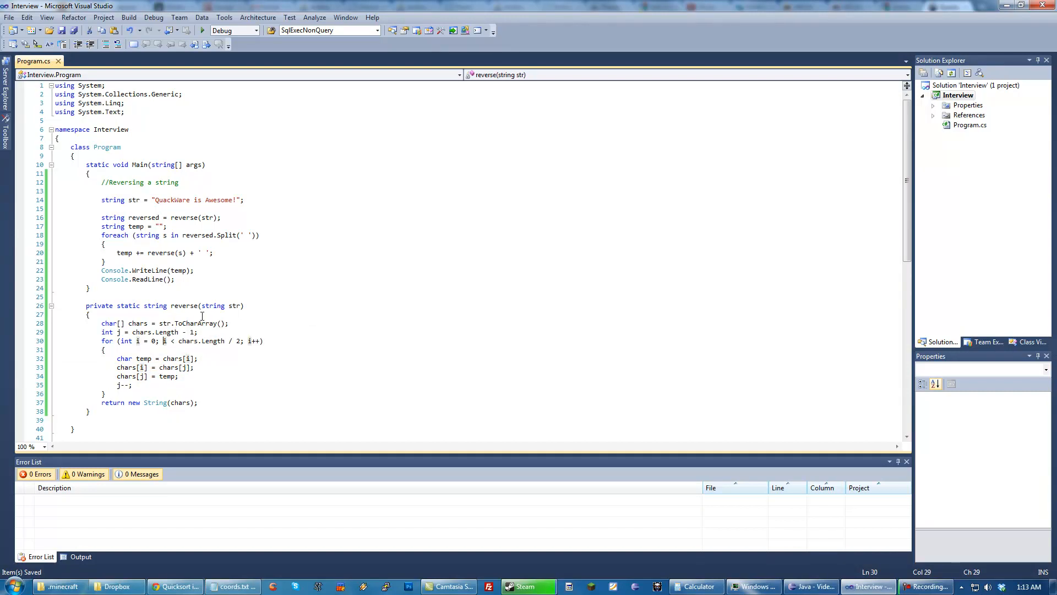
pyautogui.moveTo(488, 352)
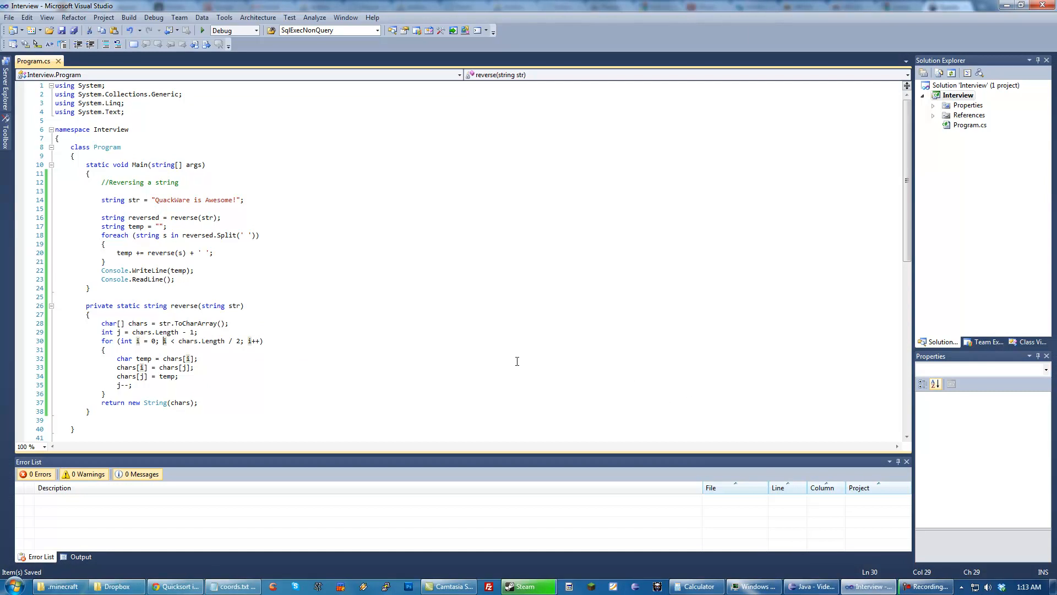
pyautogui.moveTo(437, 347)
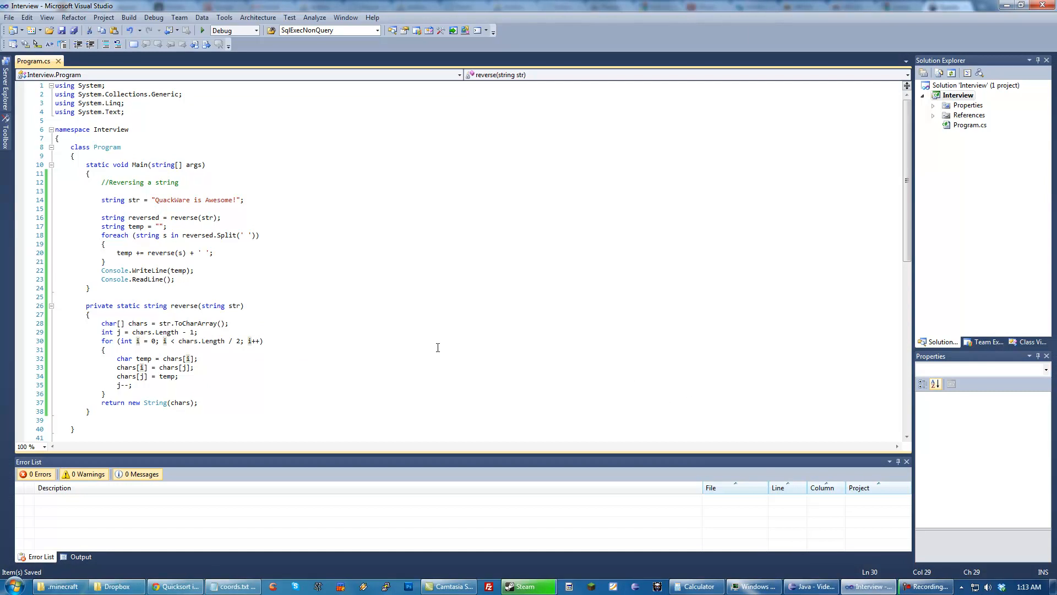
pyautogui.moveTo(206, 257)
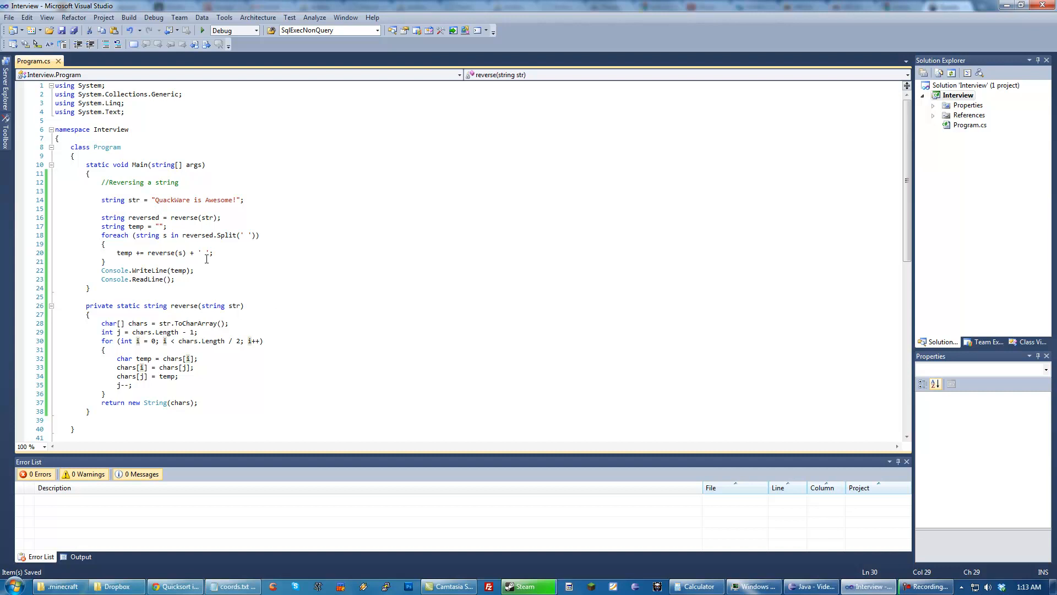
pyautogui.click(200, 234)
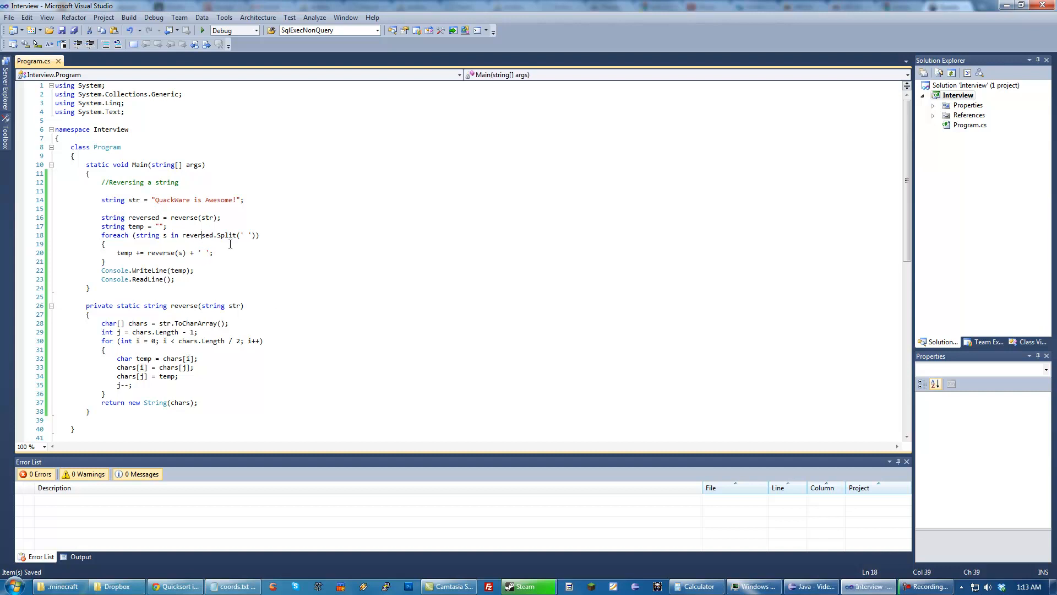